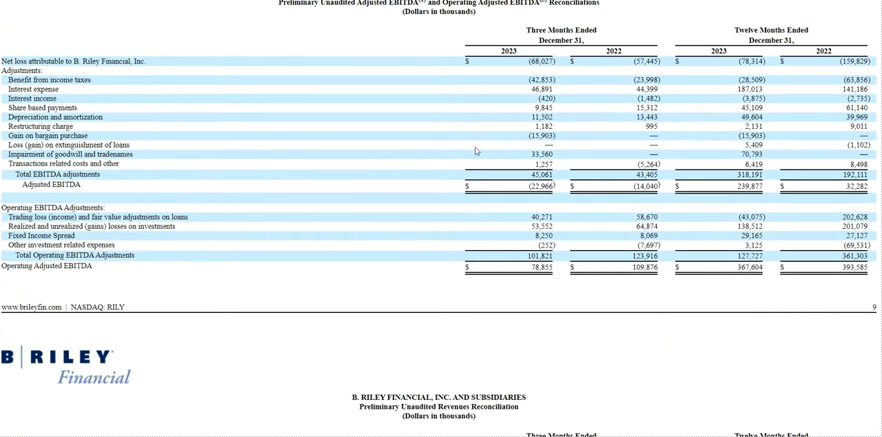
mouse_move(325, 246)
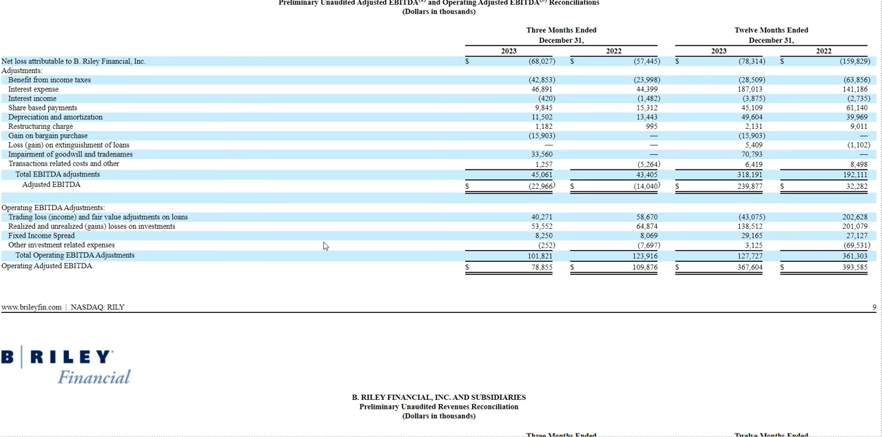
- Pick out the twelve-month Operating Adjusted EBITDA values 367,604 and 393,585
double_click(46, 266)
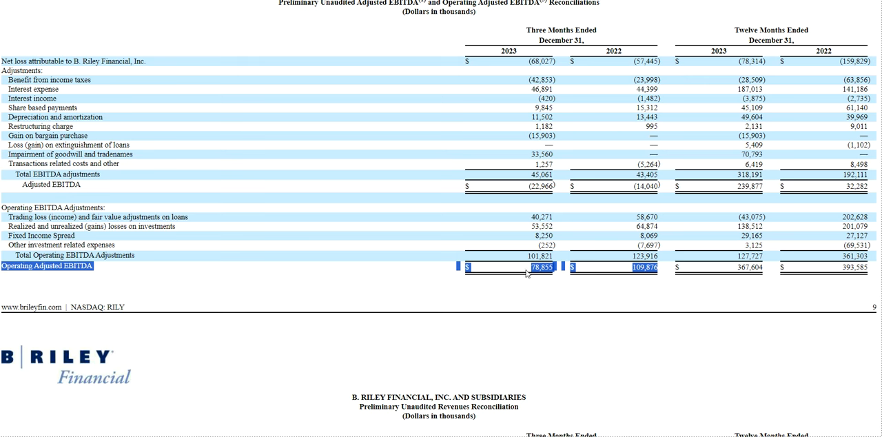
mouse_move(661, 200)
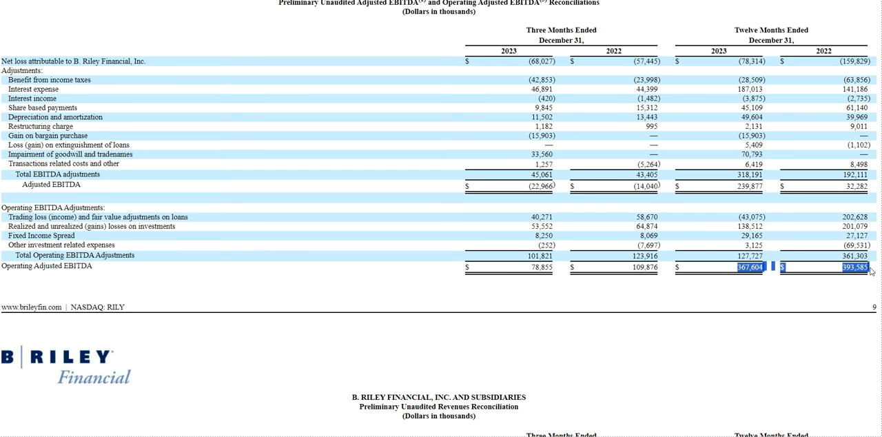
mouse_move(744, 169)
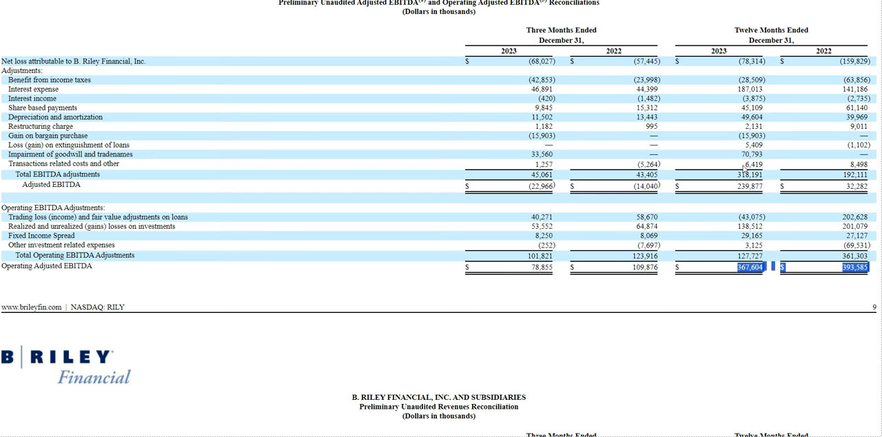
- Scroll down to the segment revenues and operating (loss) income reconciliation tables
scroll("down", 3)
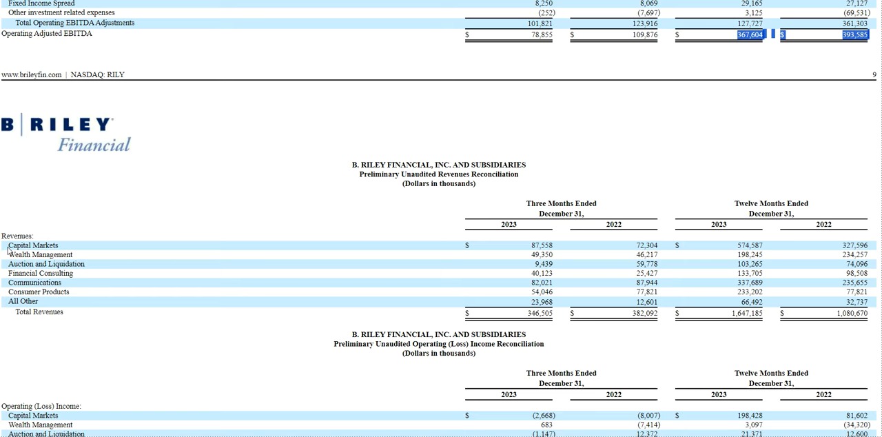
scroll("down", 3)
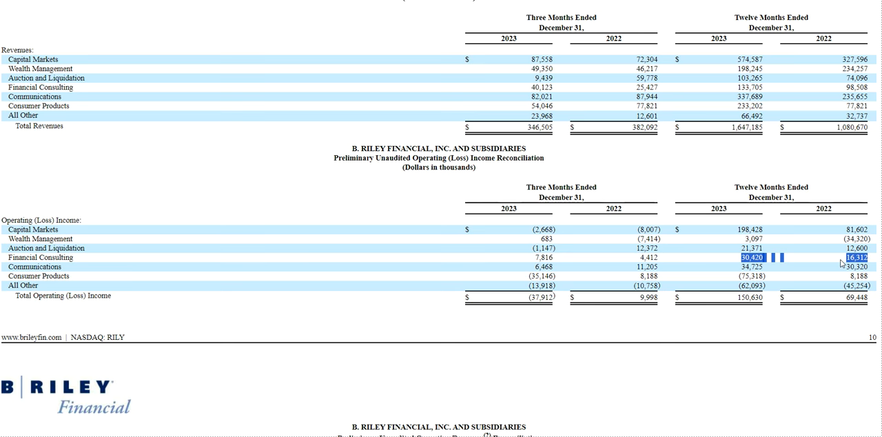
mouse_move(731, 265)
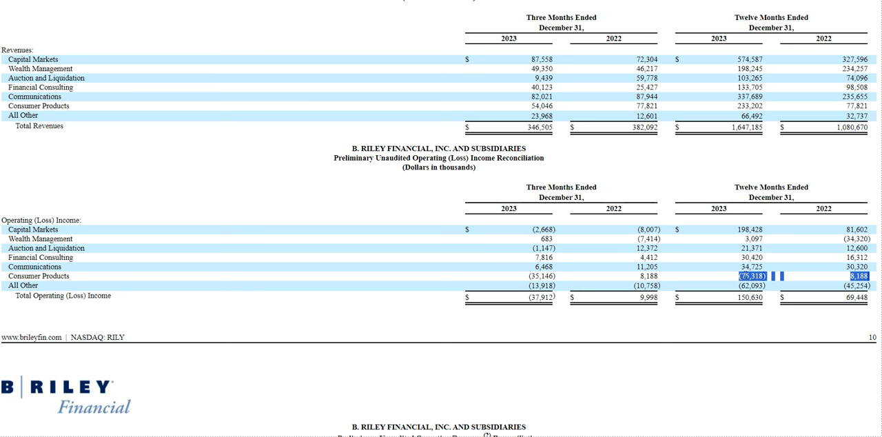
mouse_move(711, 287)
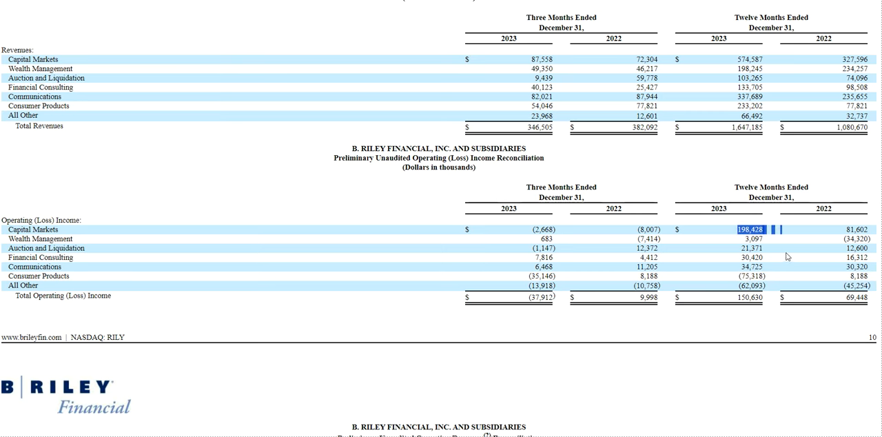
scroll("down", 3)
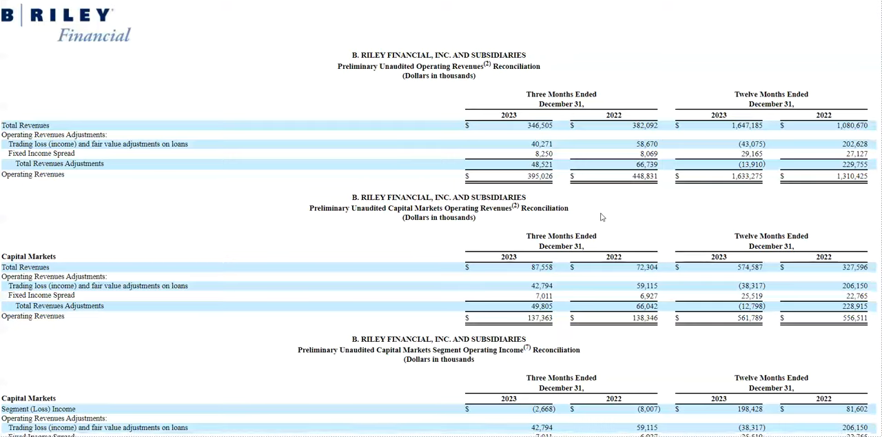
mouse_move(656, 213)
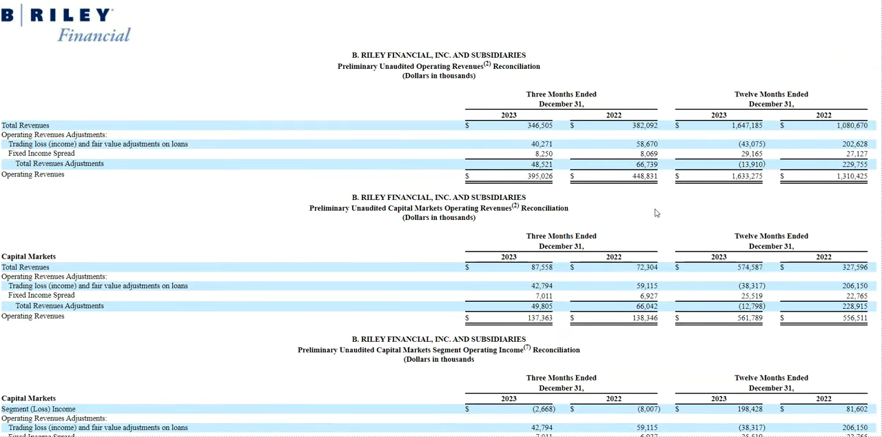
scroll("down", 3)
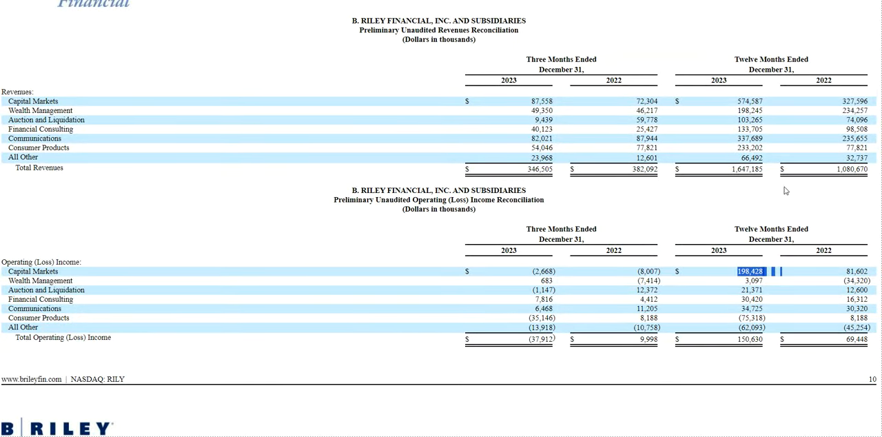
- Move to the income statement's Dividend income row (12,141, 9,595, 47,776, 35,874)
scroll("down", 3)
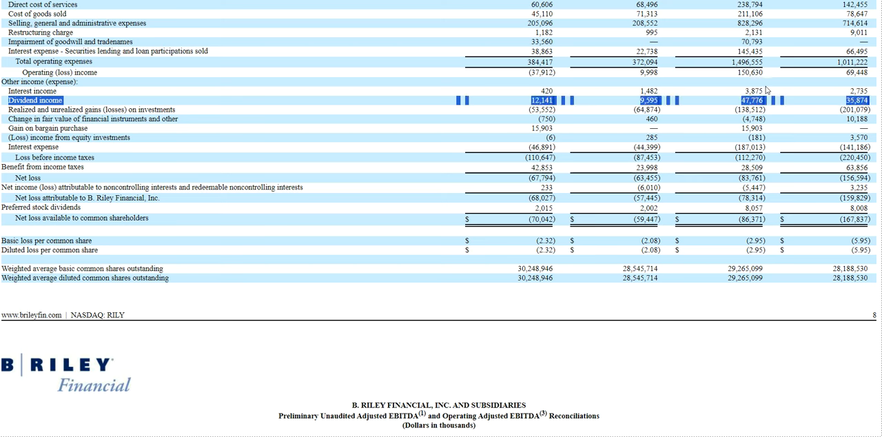
mouse_move(767, 91)
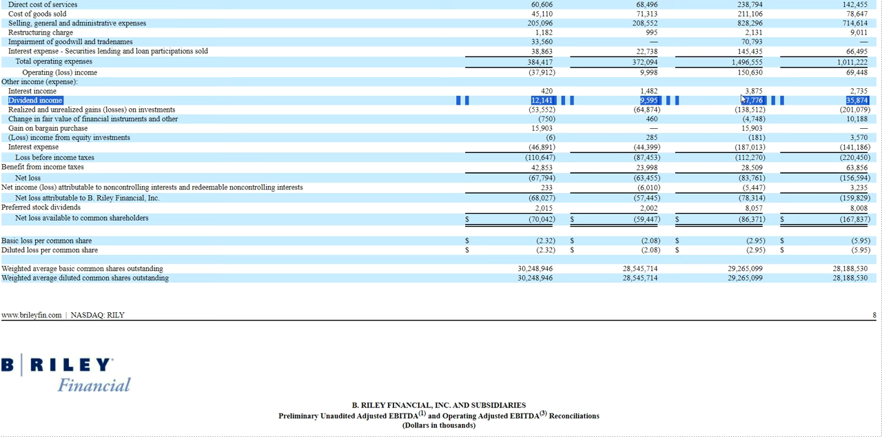
mouse_move(732, 123)
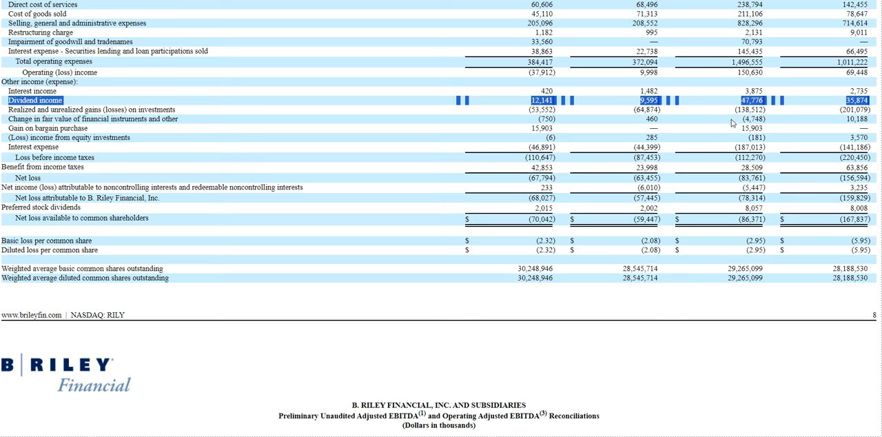
scroll("down", 3)
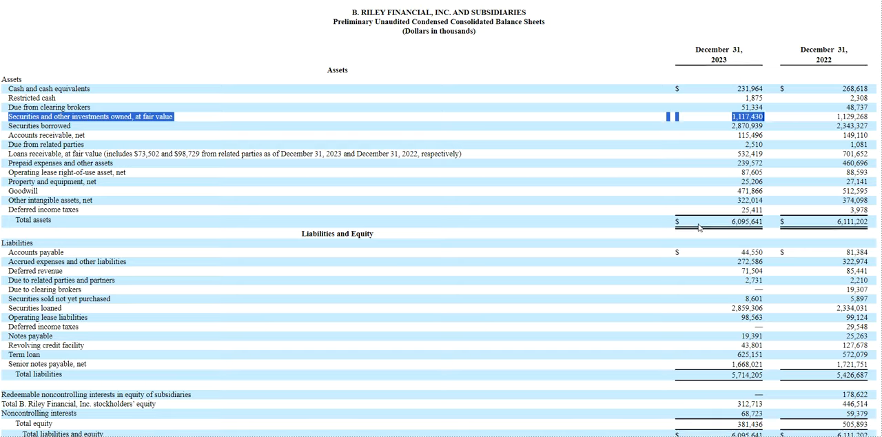
scroll("down", 3)
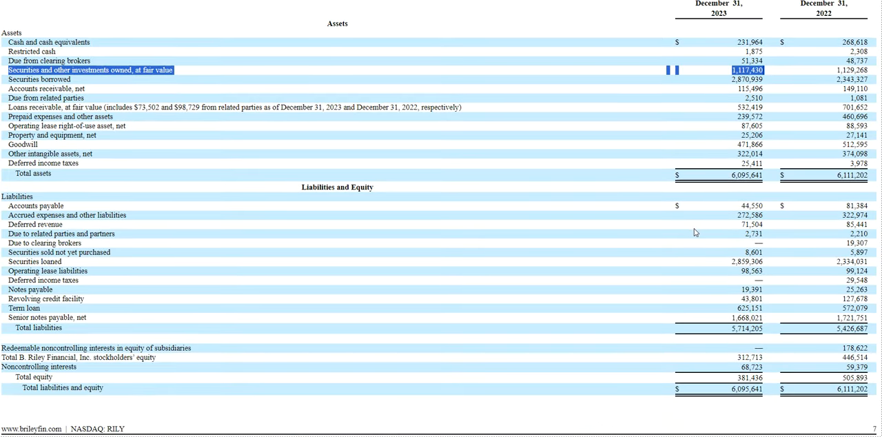
mouse_move(675, 235)
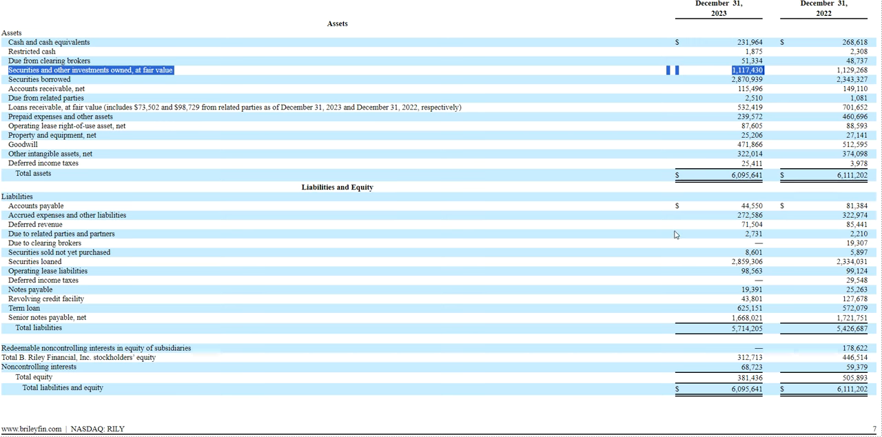
mouse_move(800, 99)
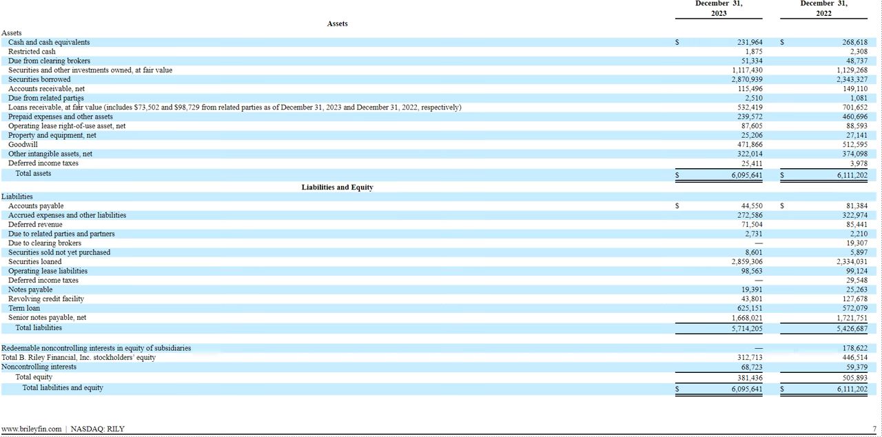
double_click(750, 107)
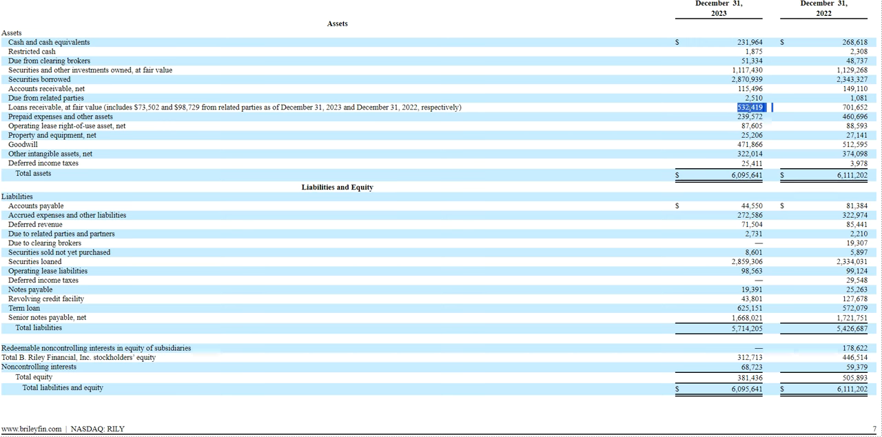
mouse_move(713, 74)
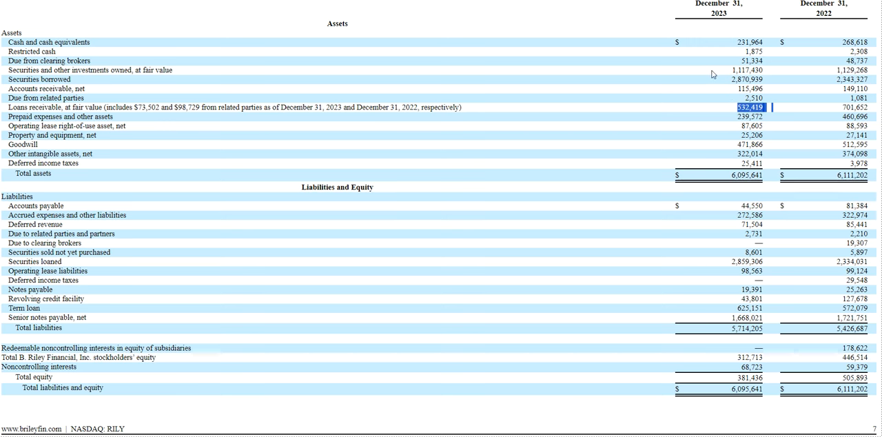
left_click(743, 70)
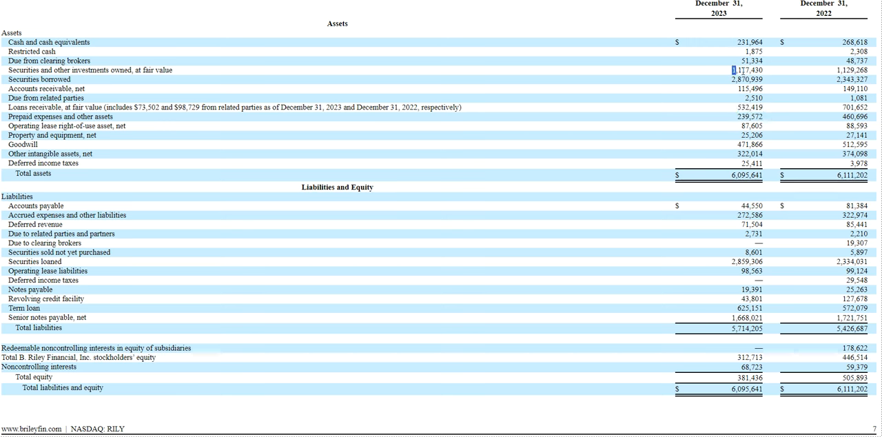
double_click(748, 70)
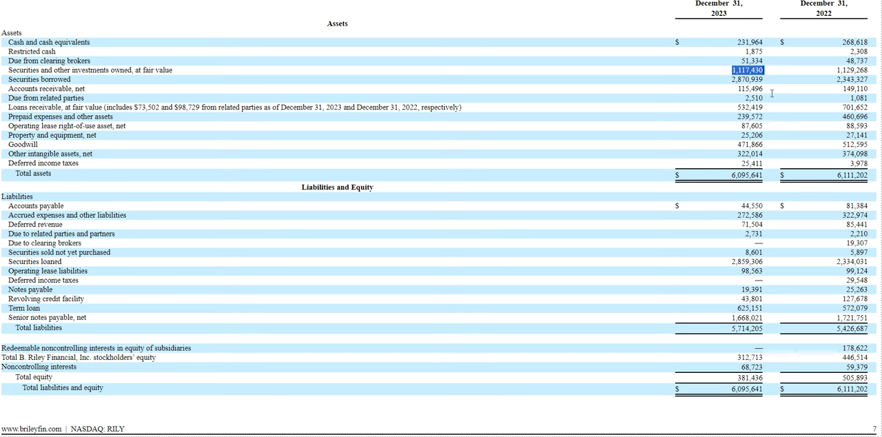
mouse_move(677, 143)
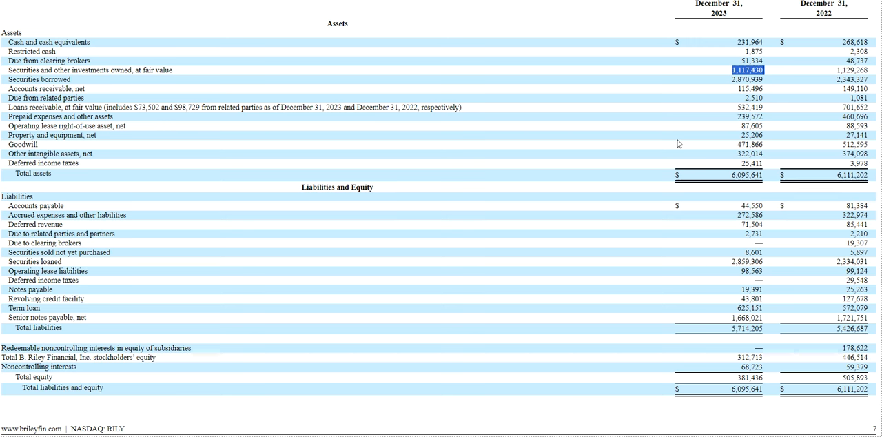
mouse_move(687, 92)
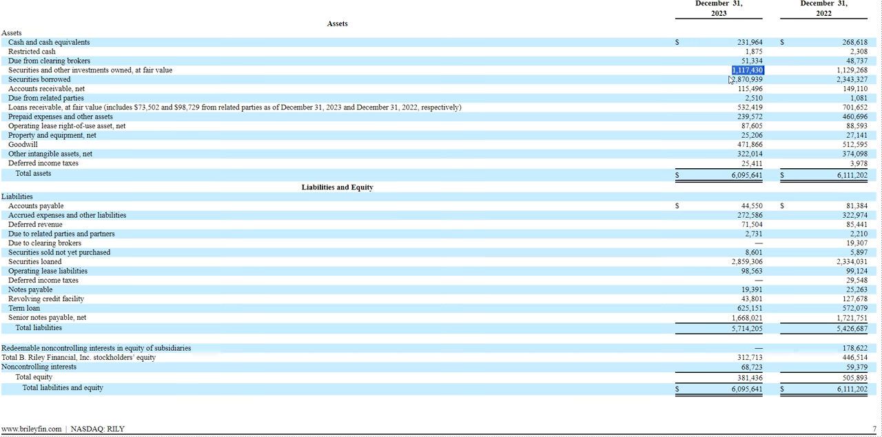
mouse_move(727, 88)
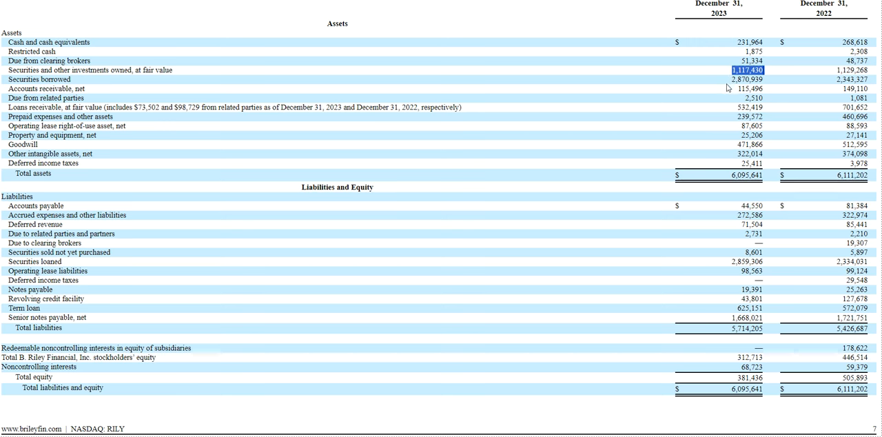
mouse_move(728, 80)
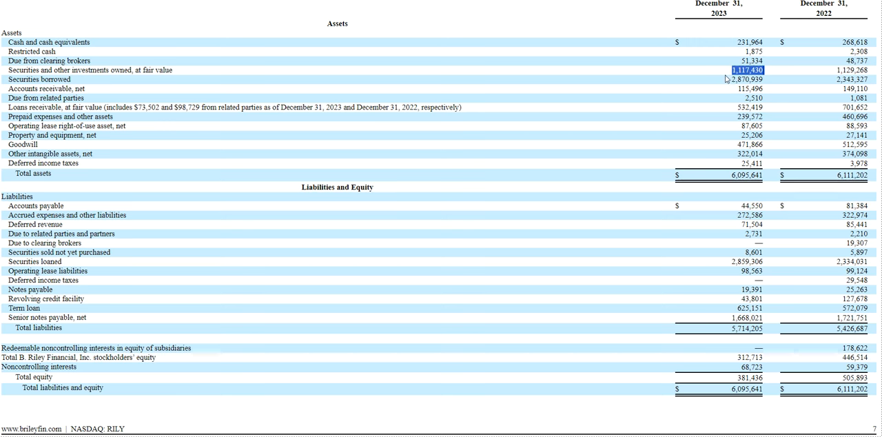
mouse_move(737, 100)
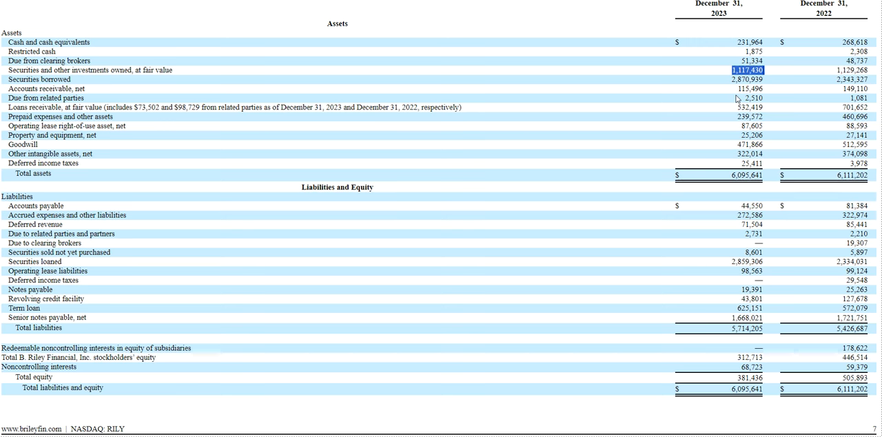
mouse_move(728, 102)
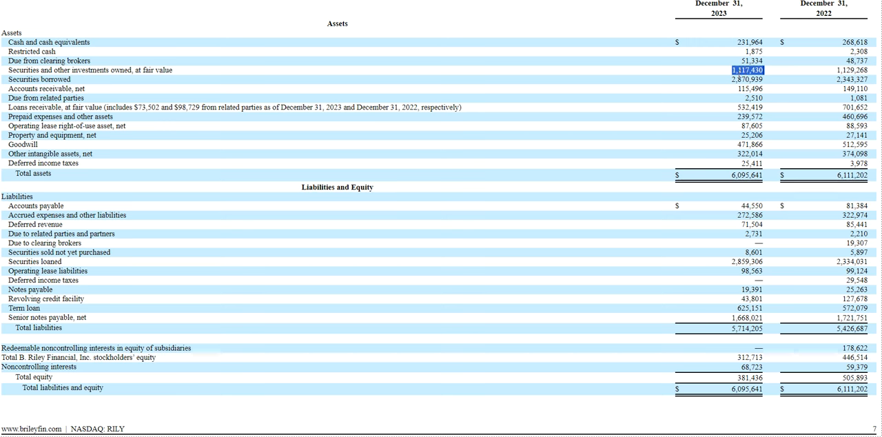
left_click(748, 107)
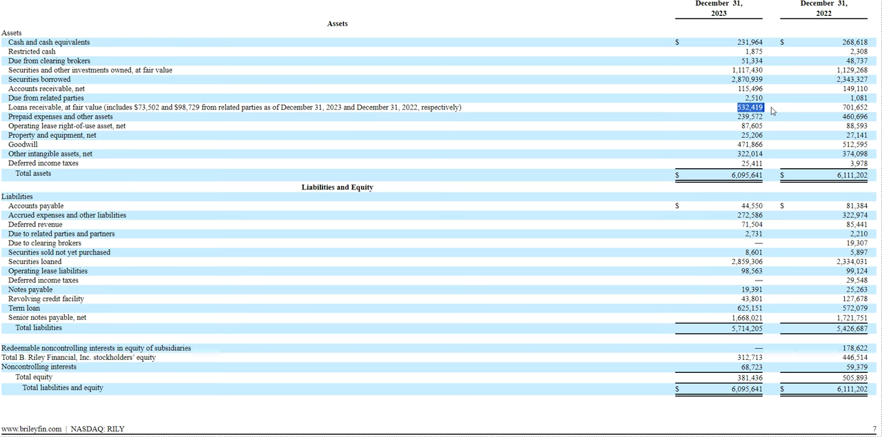
scroll("down", 3)
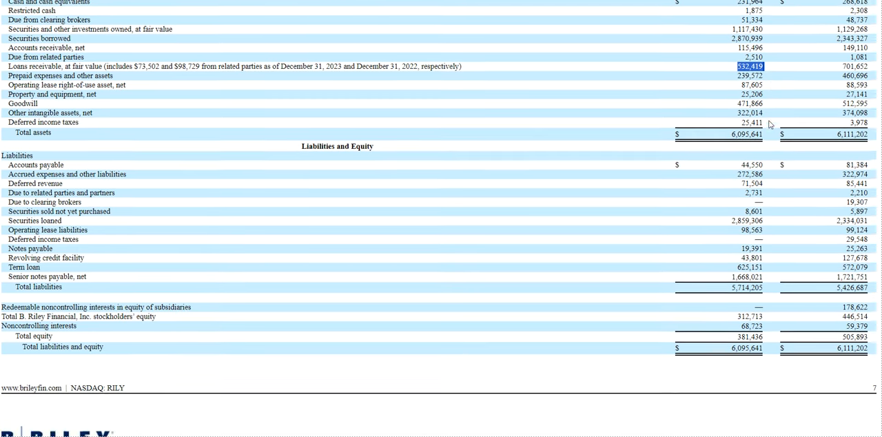
scroll("down", 3)
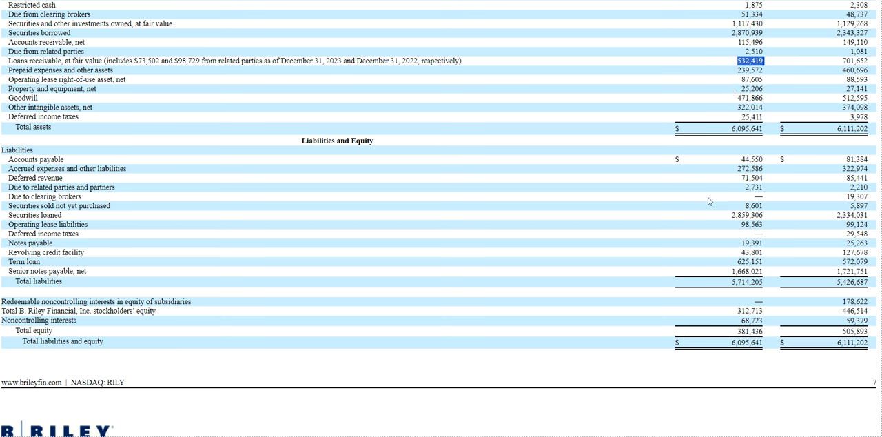
left_click(749, 310)
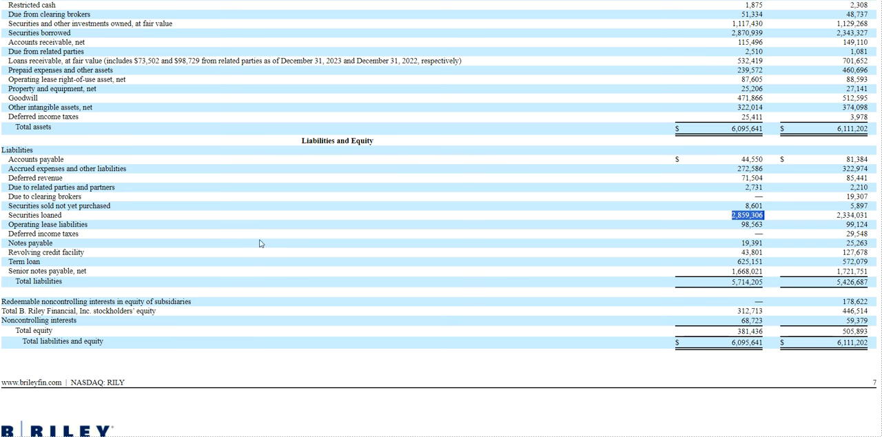
scroll("up", 3)
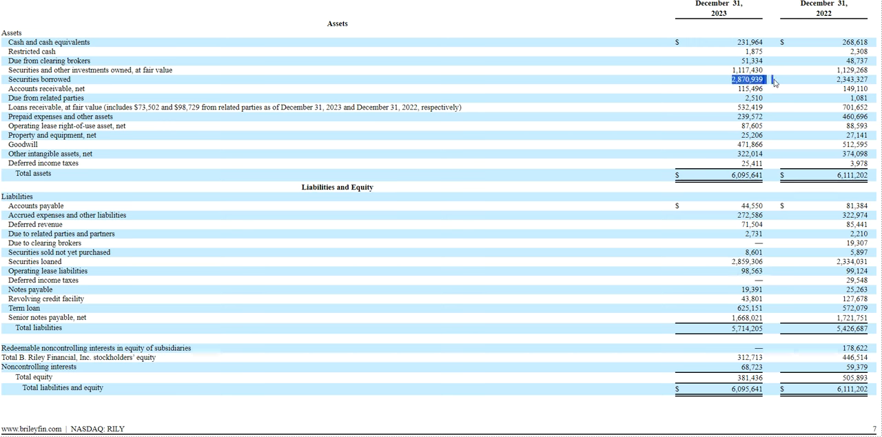
mouse_move(774, 163)
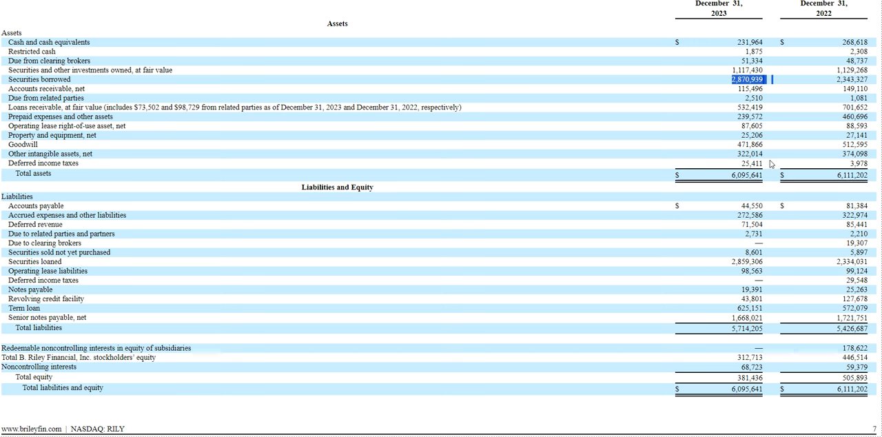
mouse_move(725, 188)
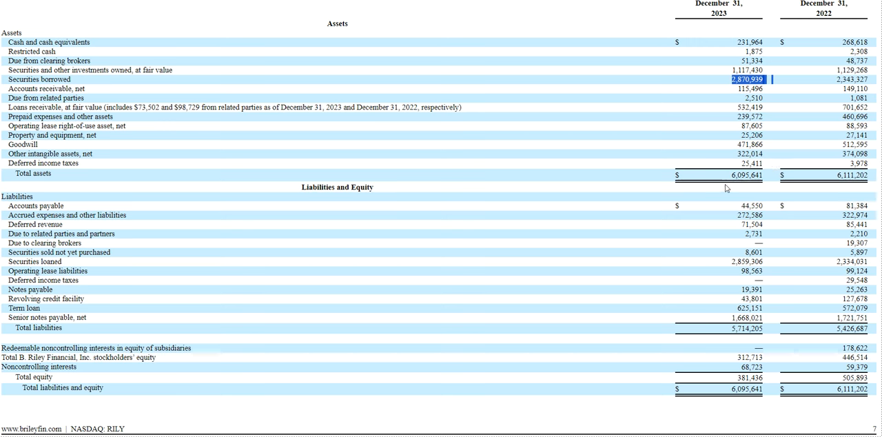
scroll("down", 3)
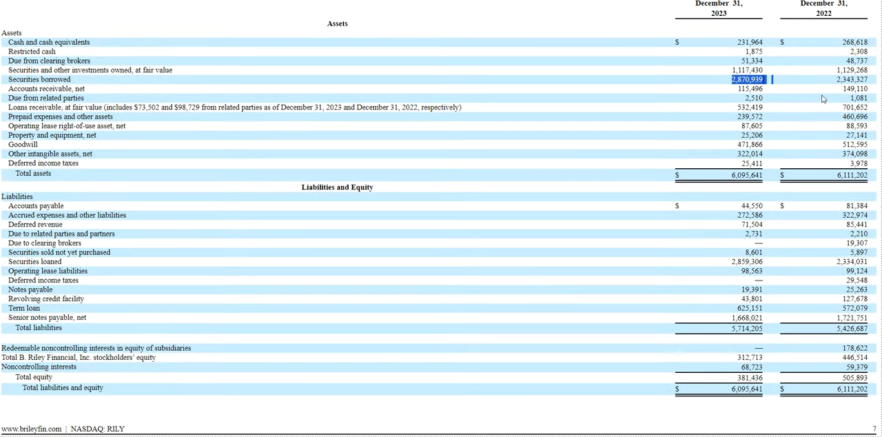
mouse_move(723, 73)
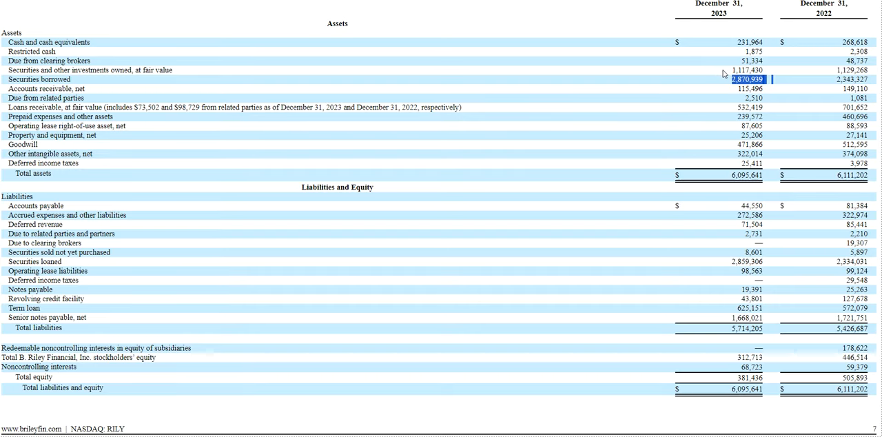
scroll("down", 3)
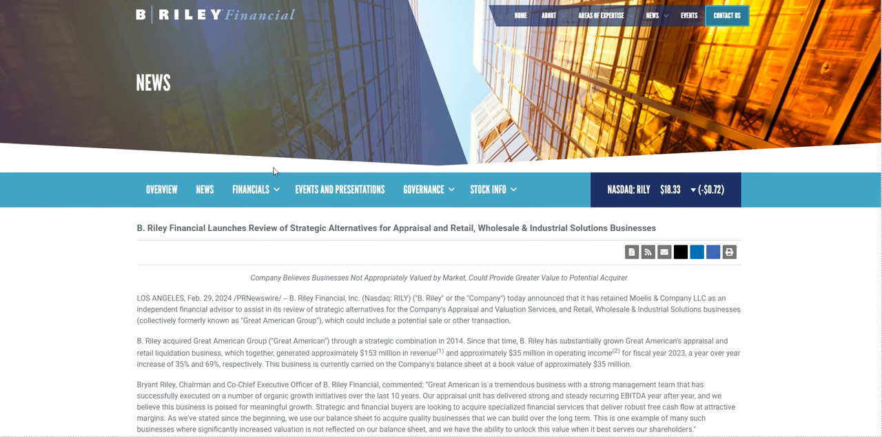
mouse_move(135, 229)
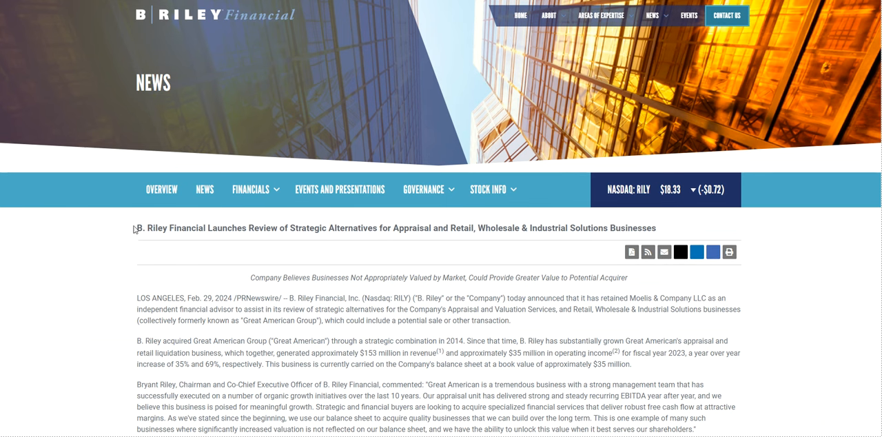
- Highlight the press release headline and the sentence on Great American's $35 million book value
left_click_drag(137, 227, 312, 227)
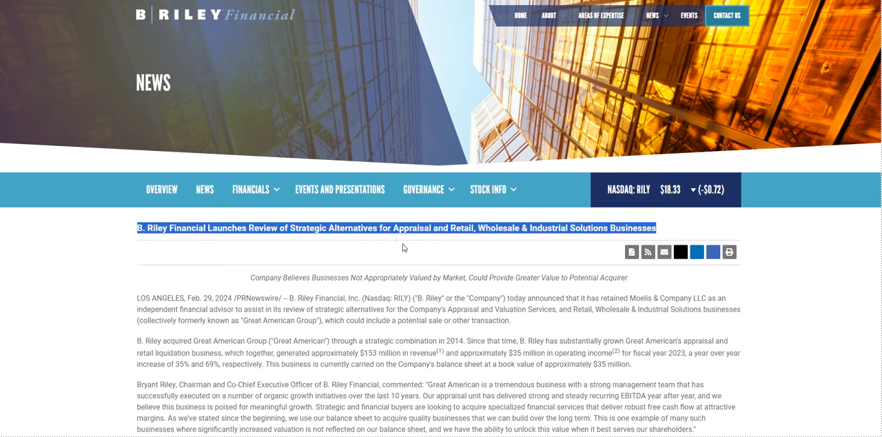
scroll("down", 3)
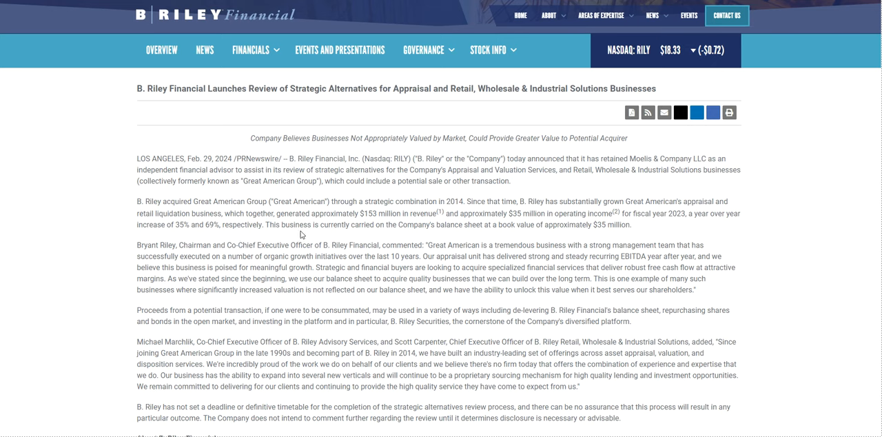
mouse_move(125, 208)
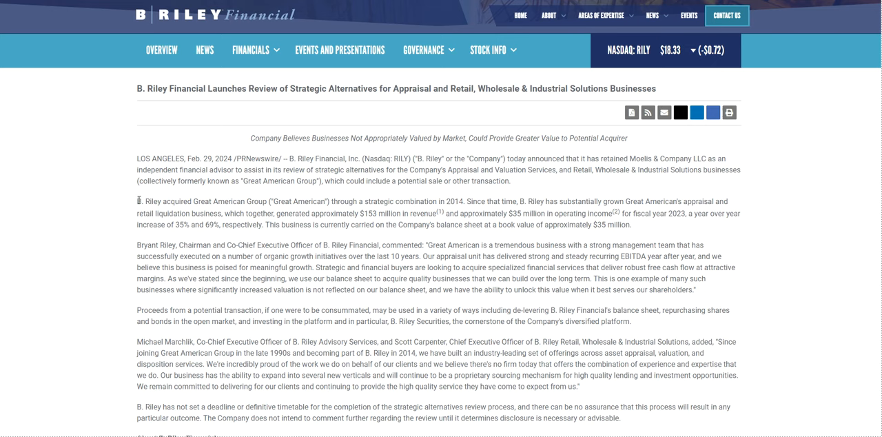
left_click_drag(138, 201, 631, 224)
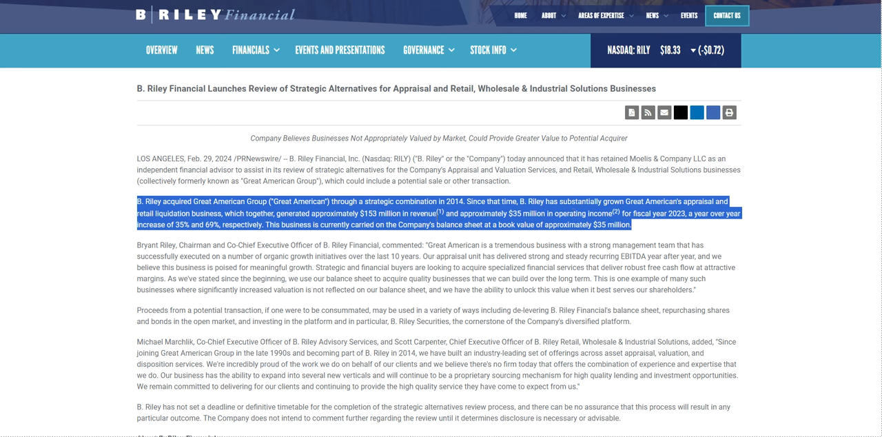
left_click(320, 228)
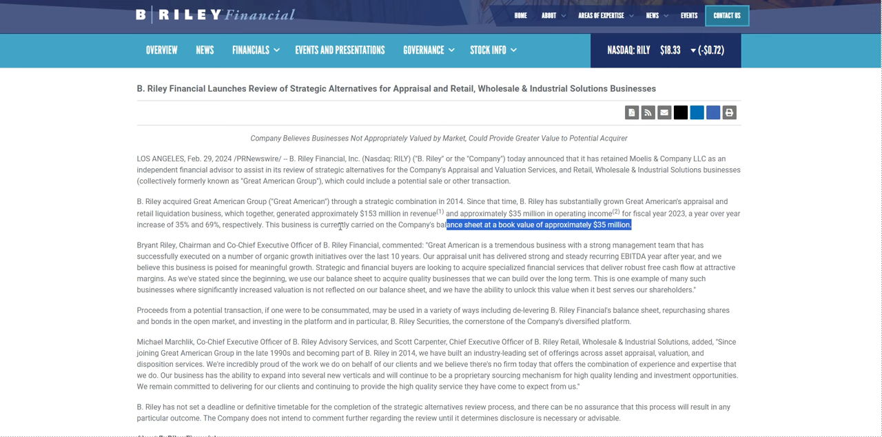
mouse_move(361, 219)
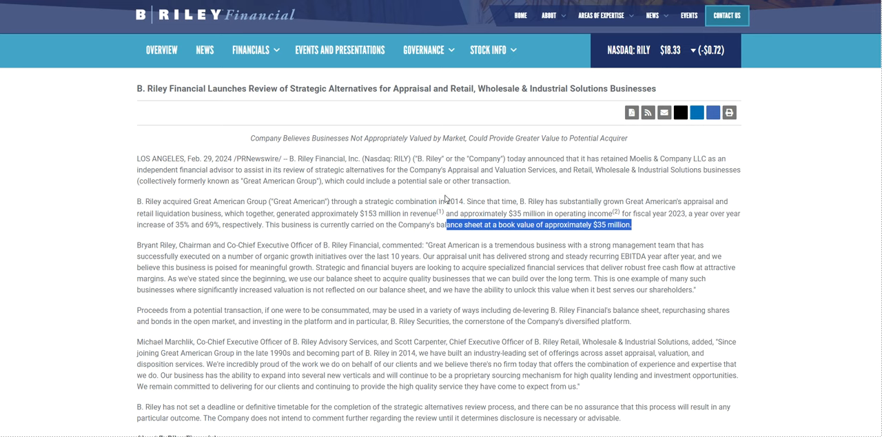
mouse_move(446, 199)
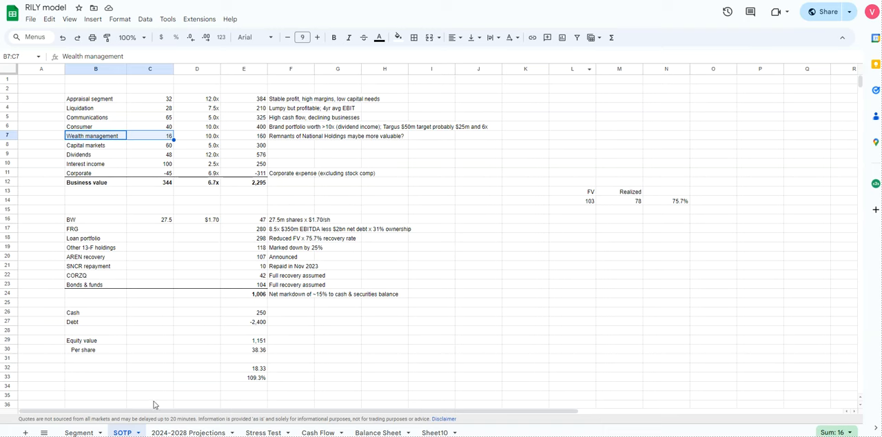
left_click(434, 432)
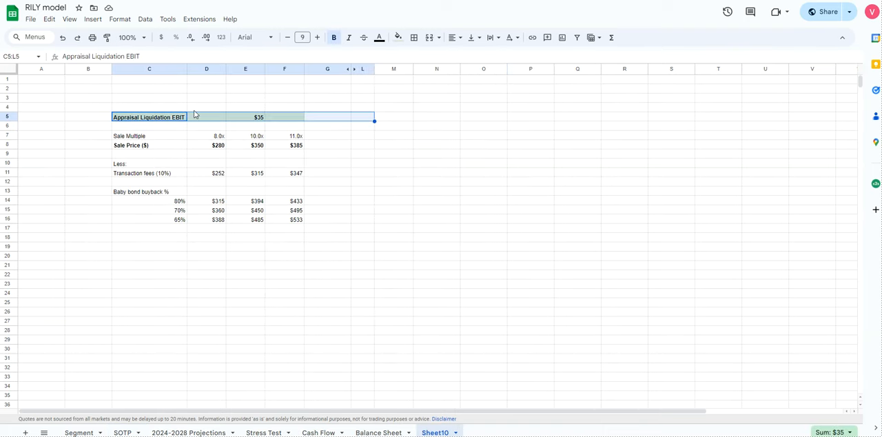
left_click(245, 117)
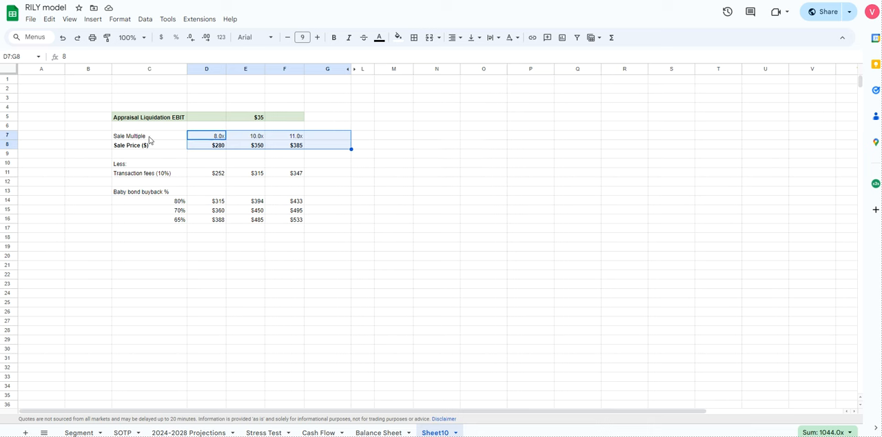
left_click(256, 144)
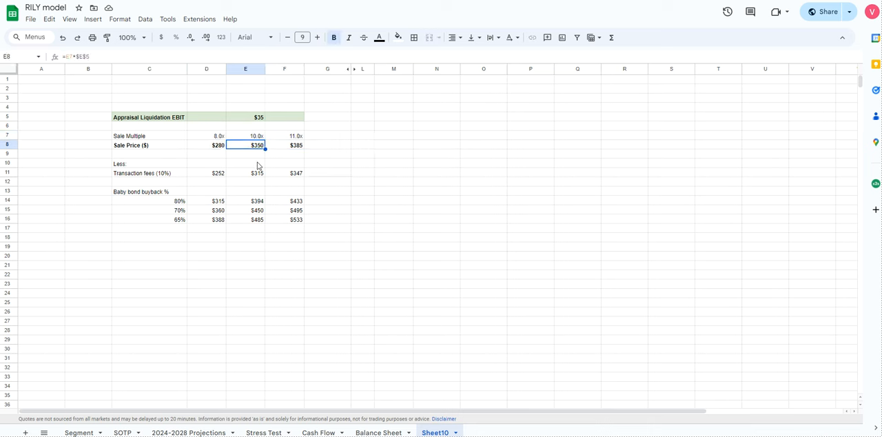
mouse_move(239, 155)
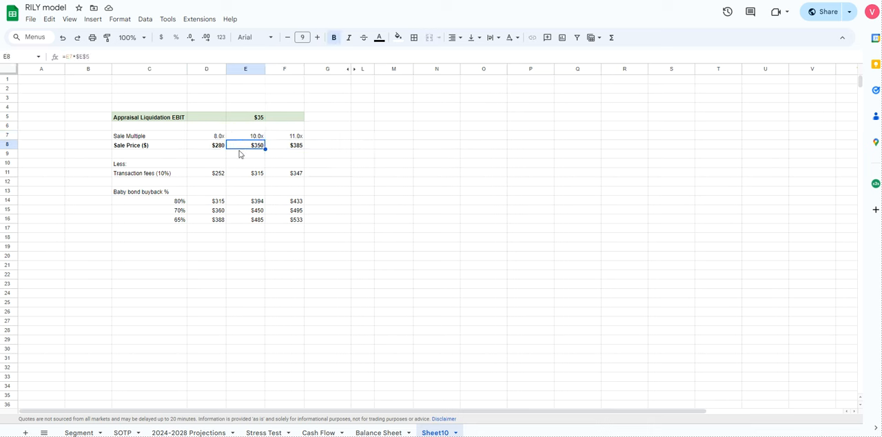
mouse_move(186, 174)
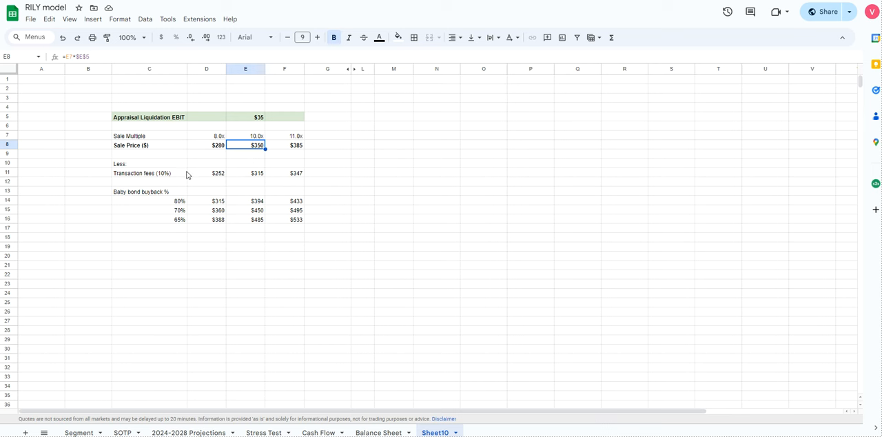
mouse_move(285, 171)
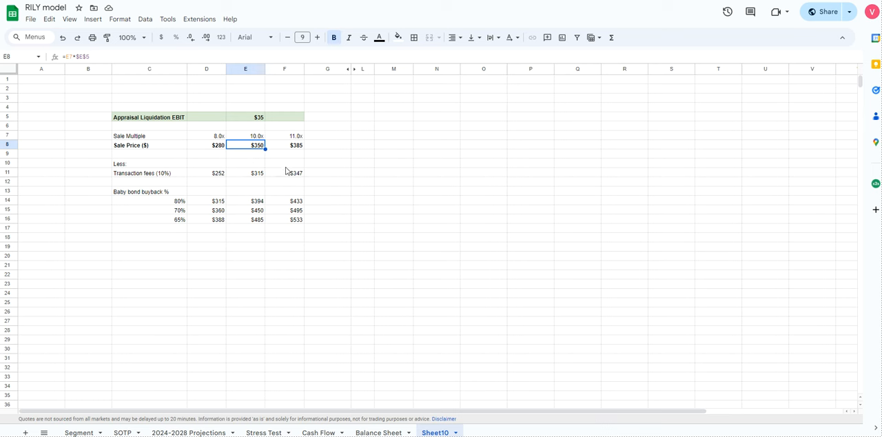
left_click(245, 173)
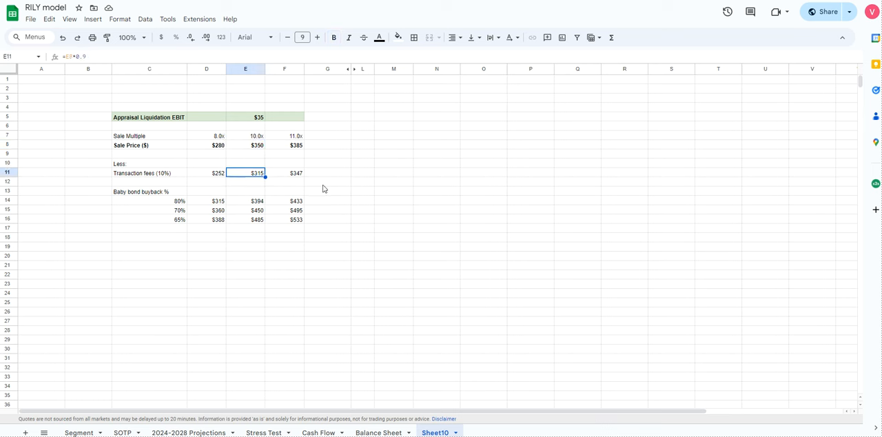
mouse_move(532, 165)
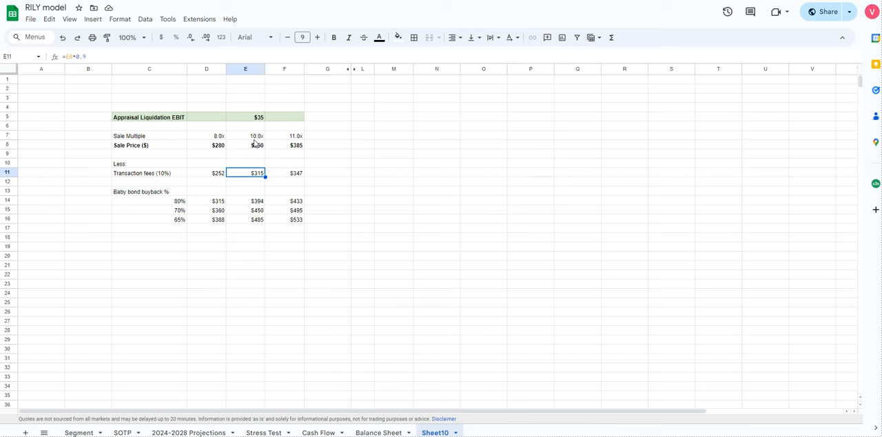
mouse_move(271, 177)
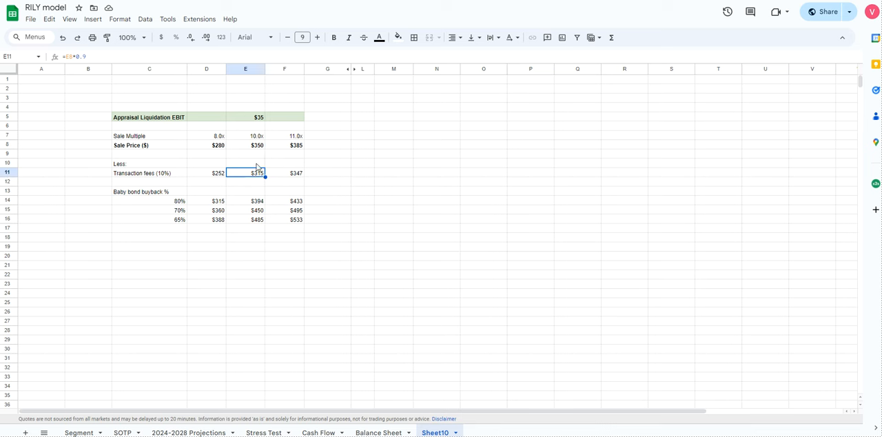
mouse_move(124, 198)
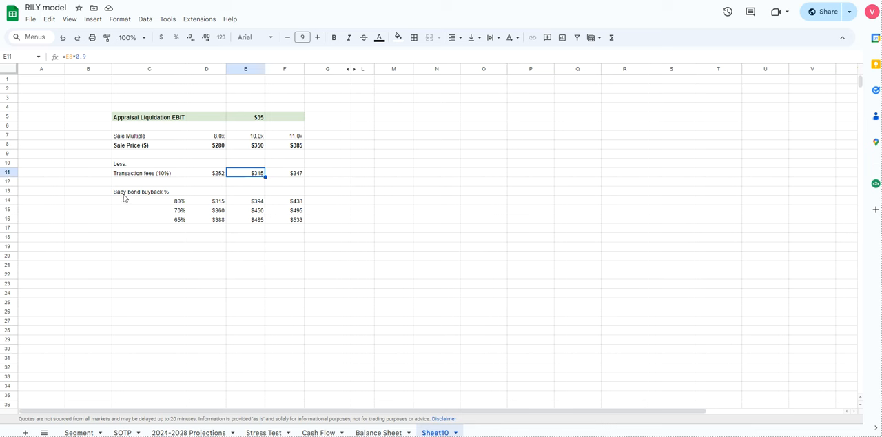
left_click_drag(149, 191, 296, 219)
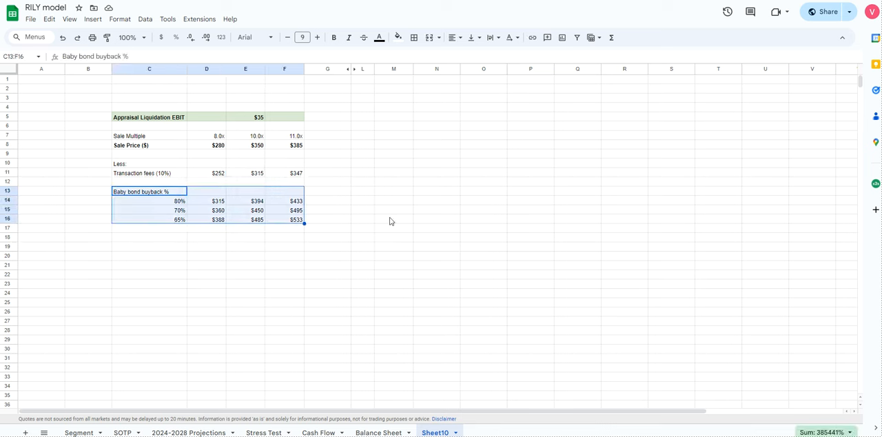
mouse_move(368, 209)
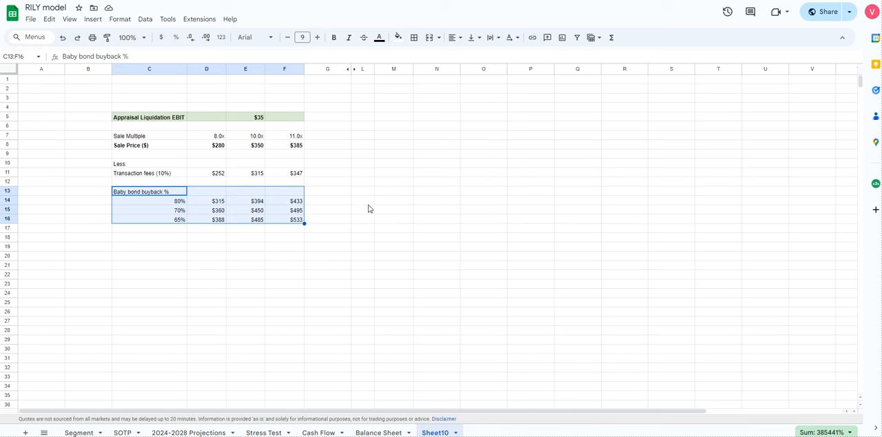
mouse_move(395, 193)
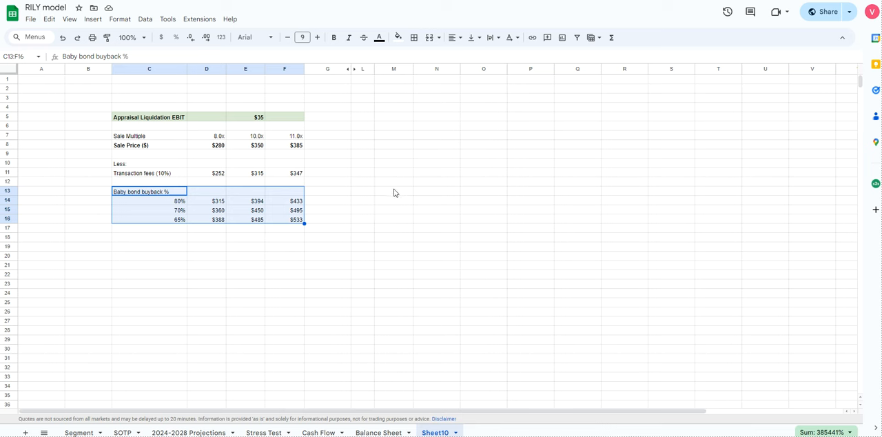
left_click(246, 173)
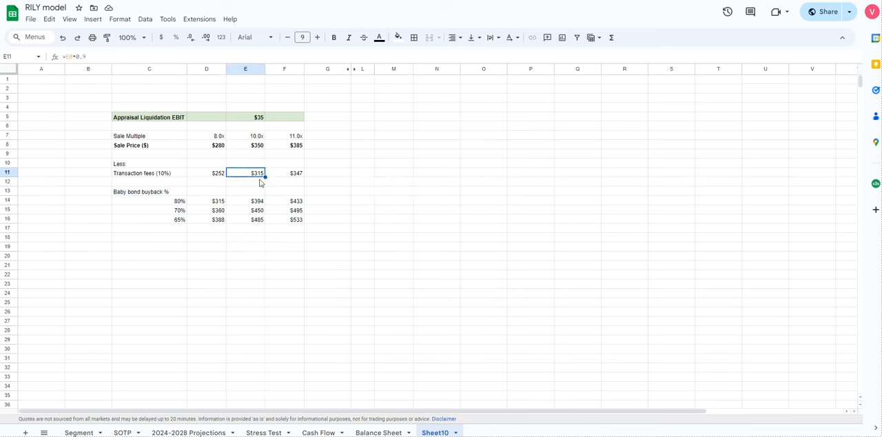
mouse_move(258, 165)
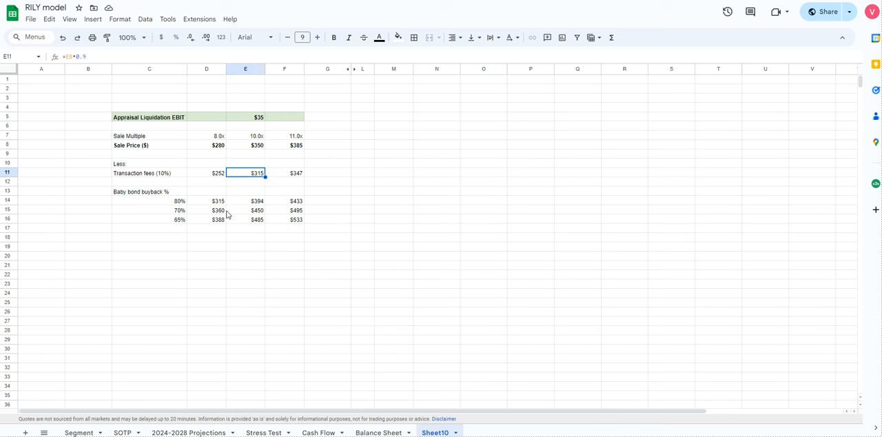
left_click(257, 200)
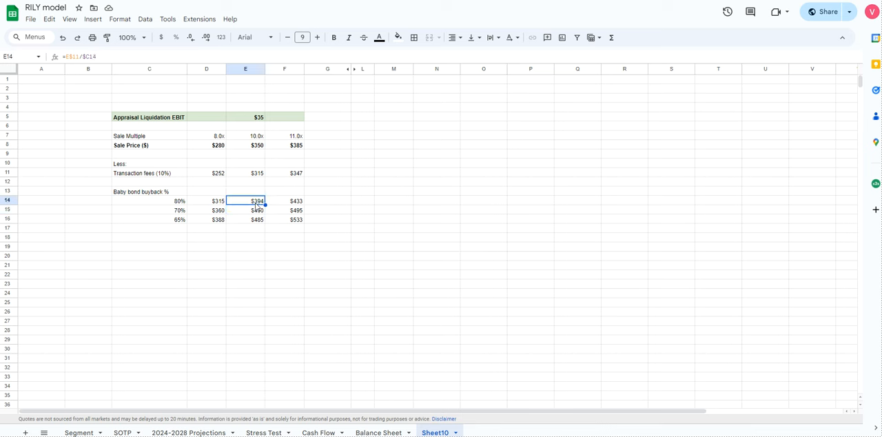
left_click(245, 219)
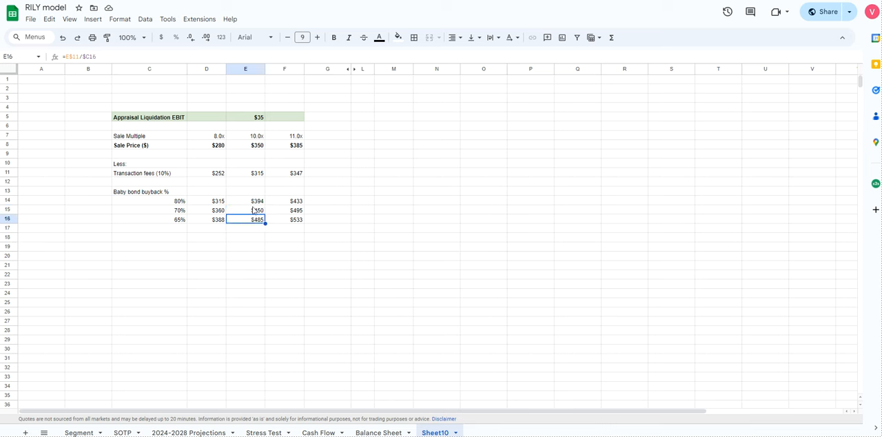
left_click(246, 173)
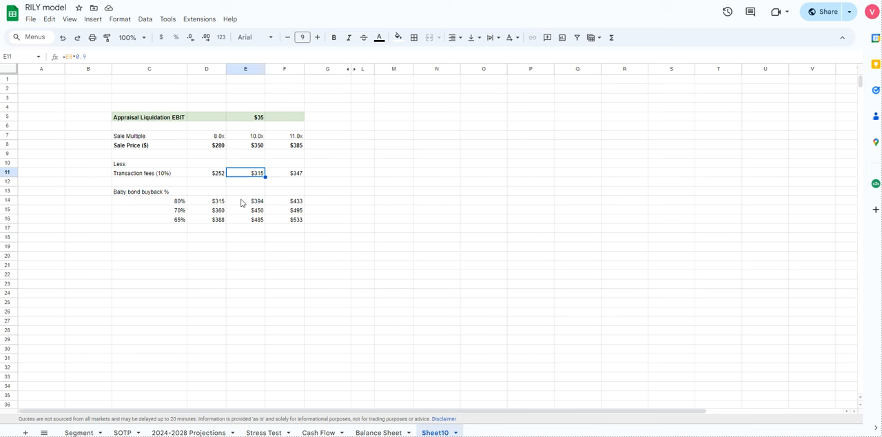
mouse_move(251, 214)
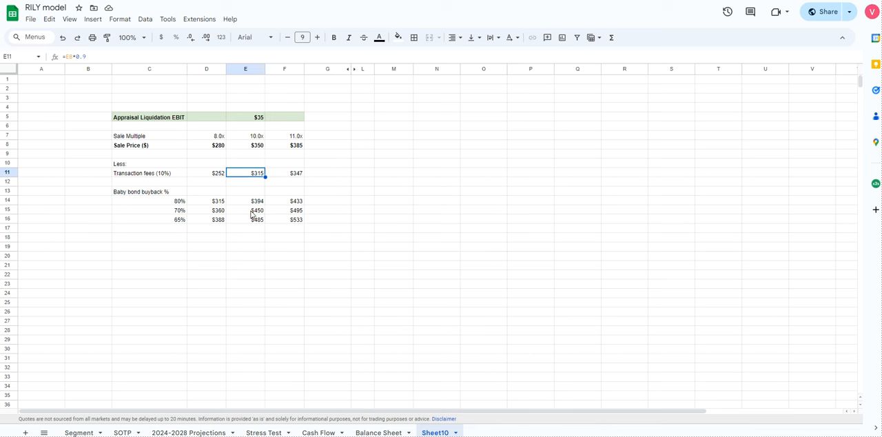
left_click(256, 210)
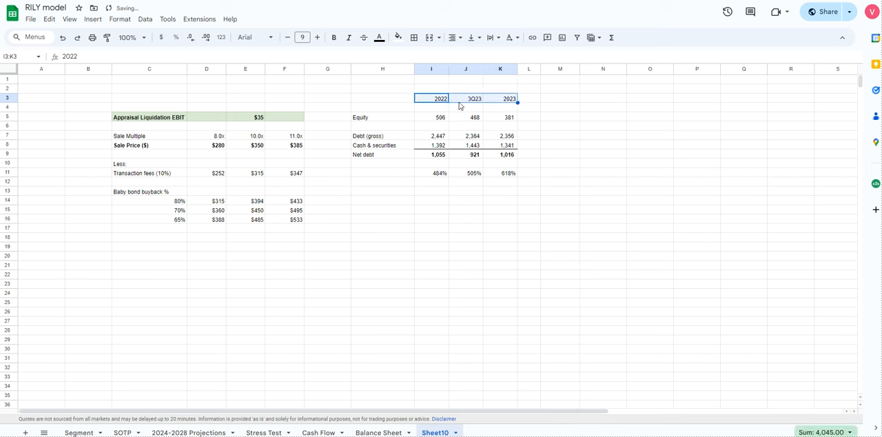
- Check the 3Q23, 2023 and gross debt figures, then label the ratio row Debt/Equity
left_click(465, 98)
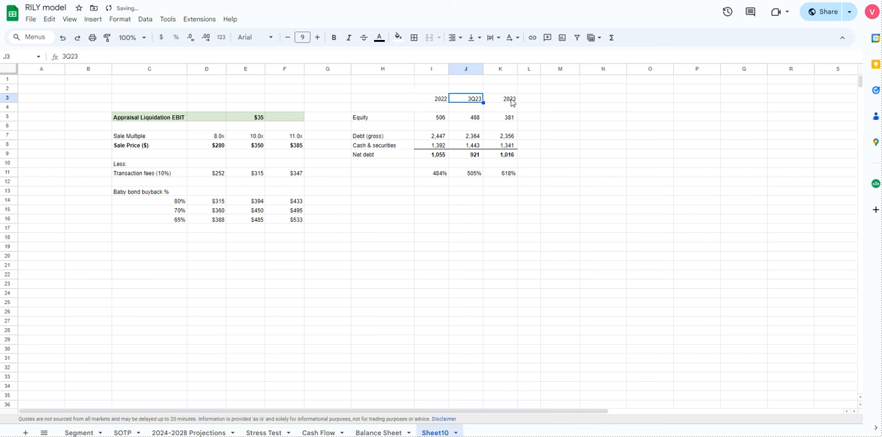
left_click(499, 98)
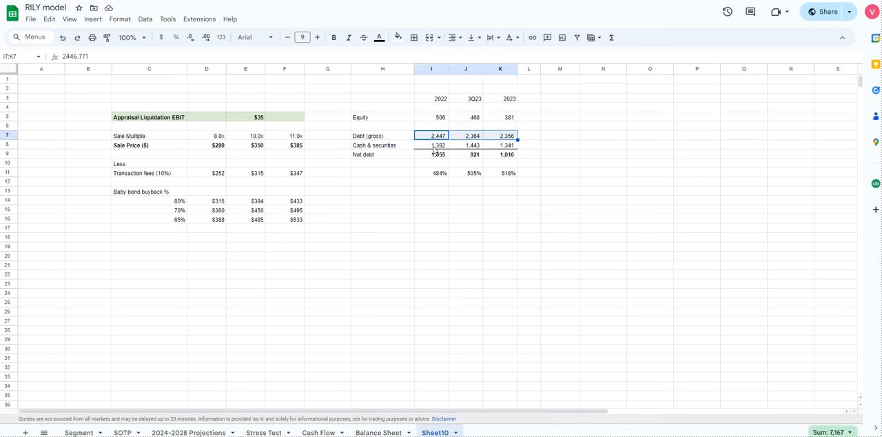
left_click(438, 146)
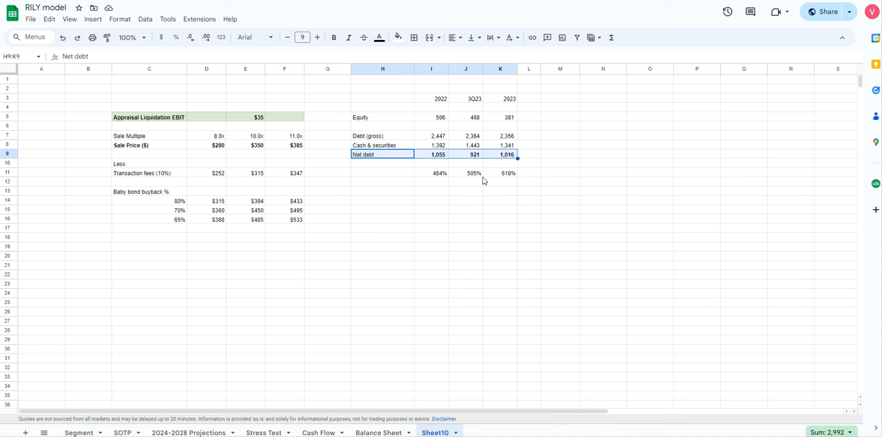
left_click(382, 172)
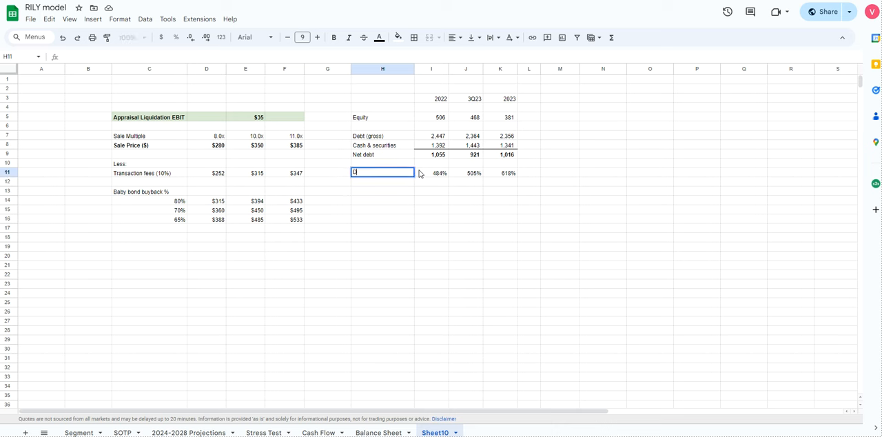
type("Debt/Equity")
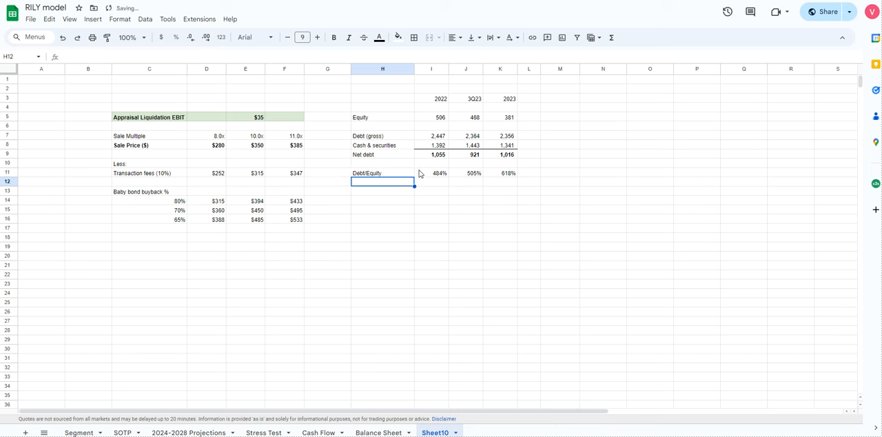
left_click(499, 172)
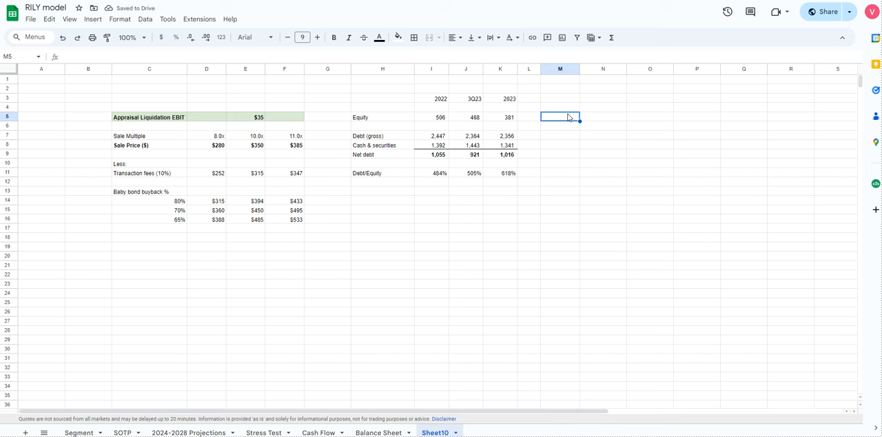
- Fill the pro forma column: equity 661, gross debt cut by 450, Debt/Equity 288%
type("=L5")
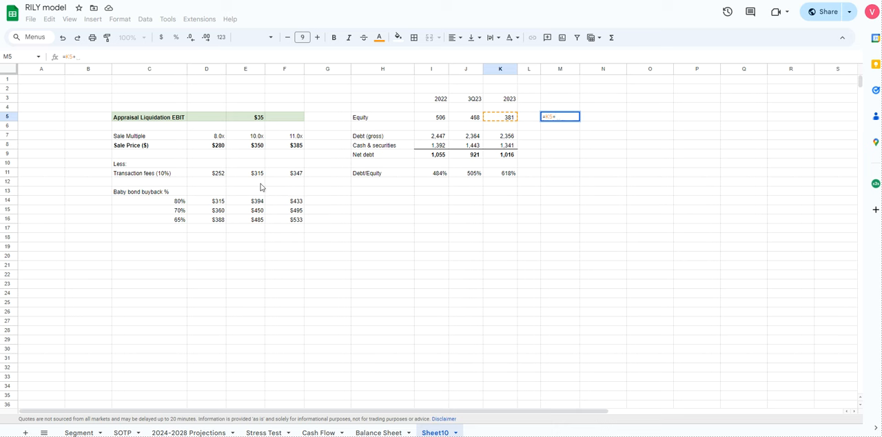
type("315")
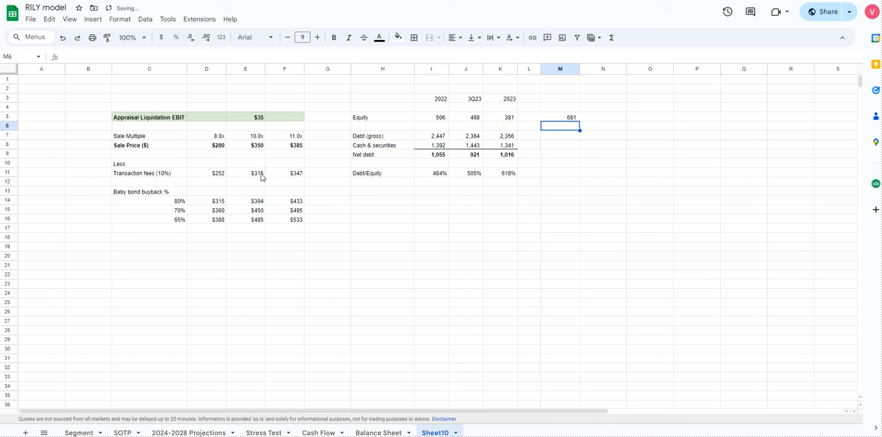
left_click(499, 117)
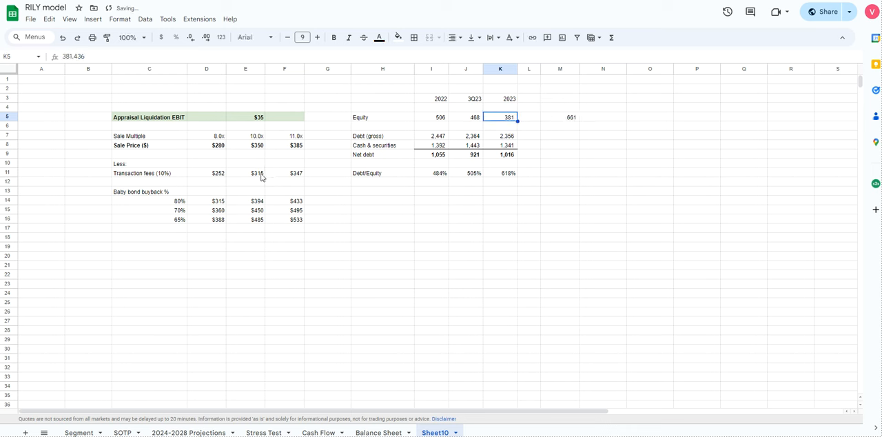
left_click(560, 126)
type("=K7")
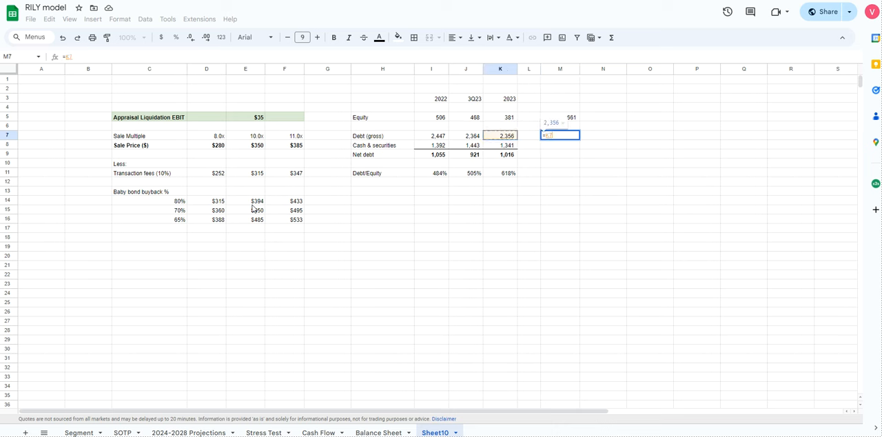
type("-450")
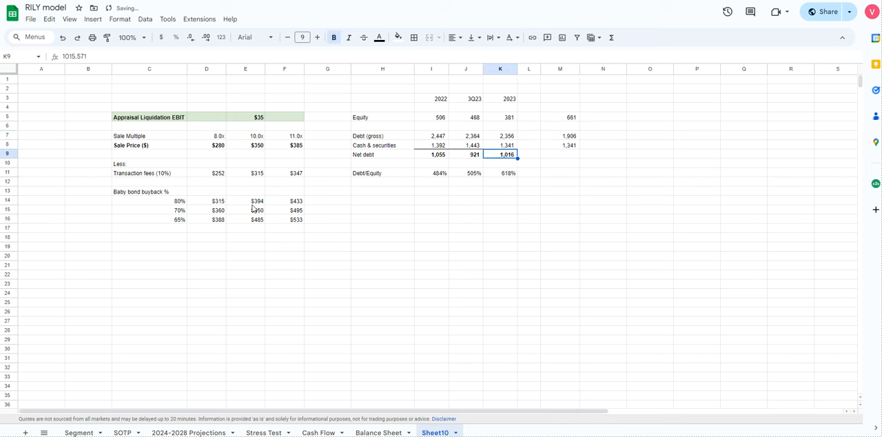
left_click(500, 144)
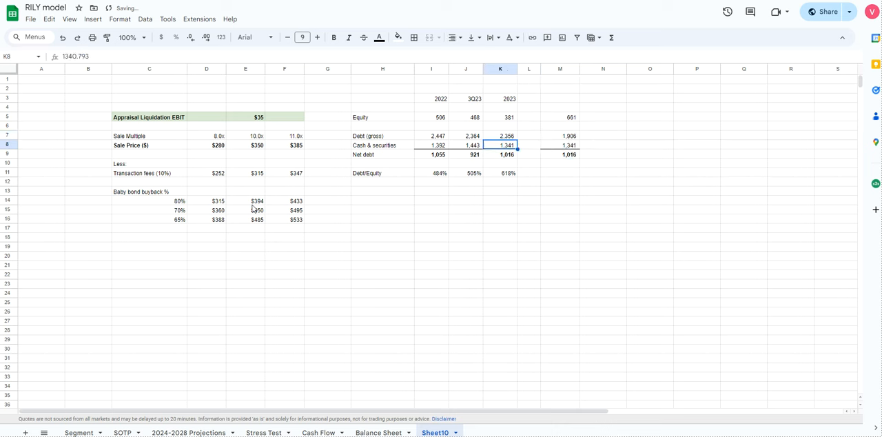
left_click(501, 173)
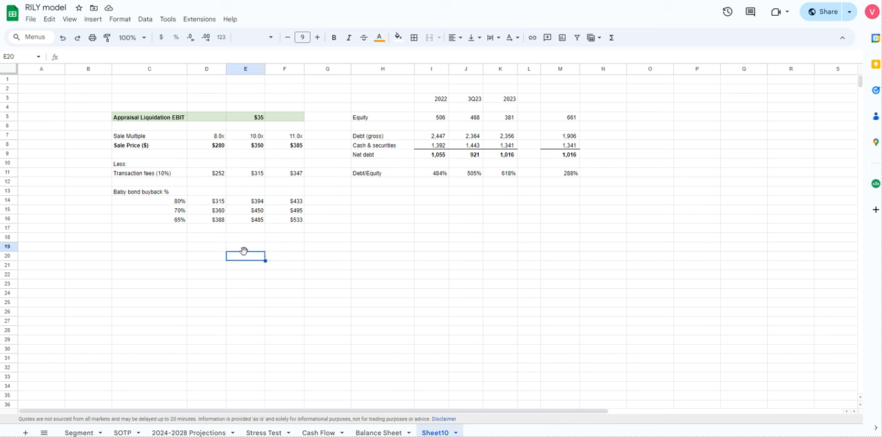
- Enter =E16 in E20 and add +135 to the pro forma equity, making it 796
type("=E16")
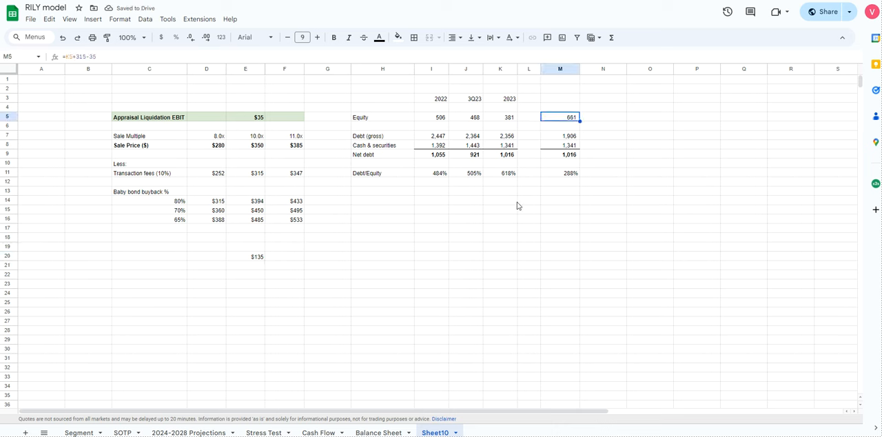
type("+135")
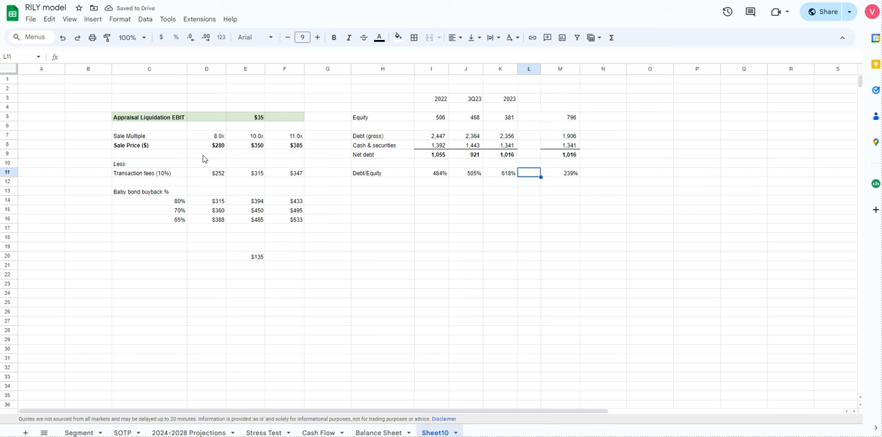
mouse_move(311, 87)
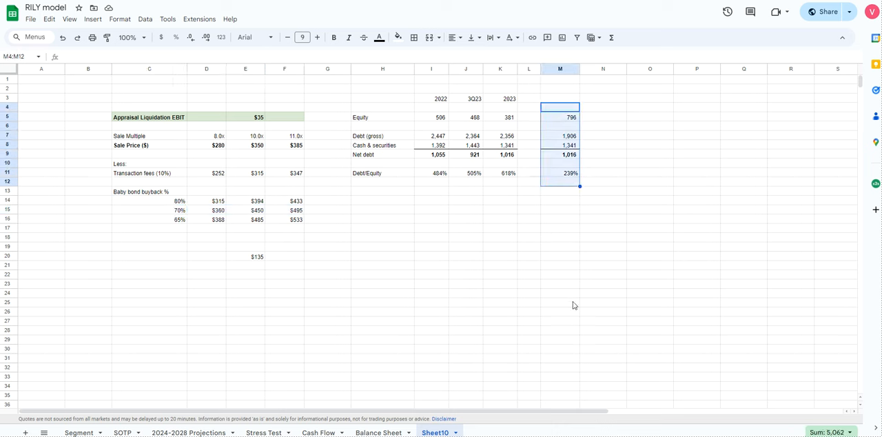
mouse_move(575, 248)
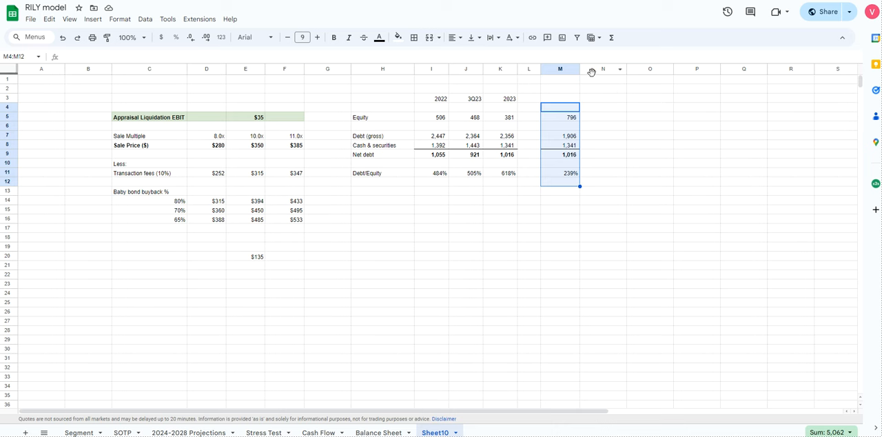
mouse_move(434, 196)
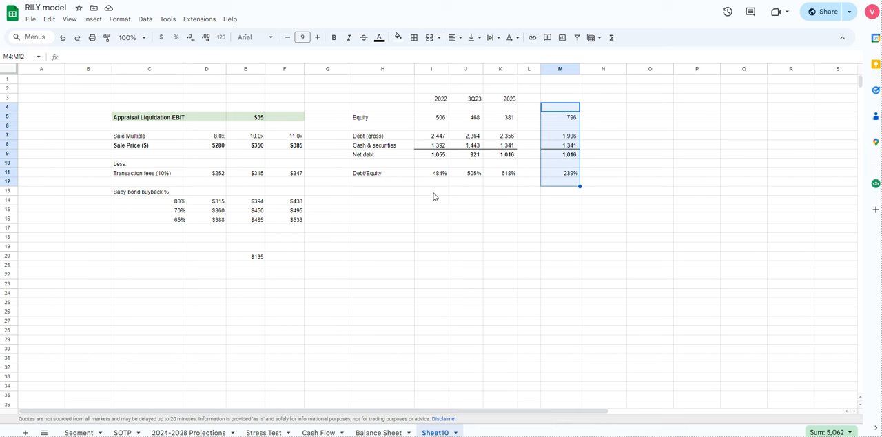
mouse_move(441, 226)
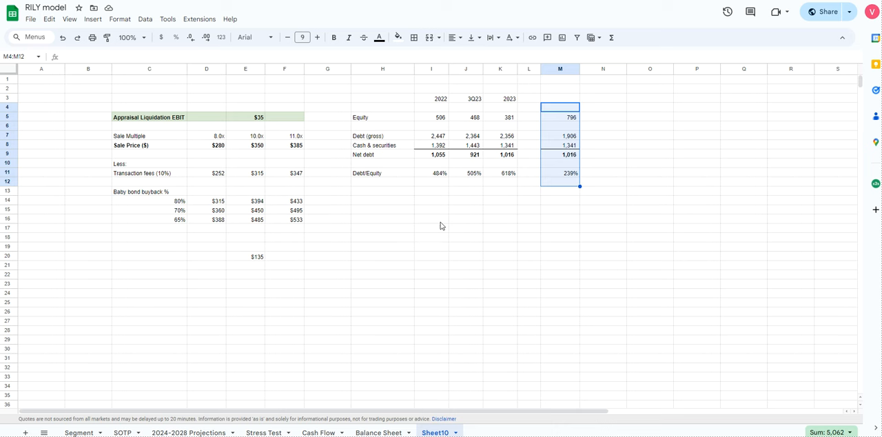
mouse_move(618, 127)
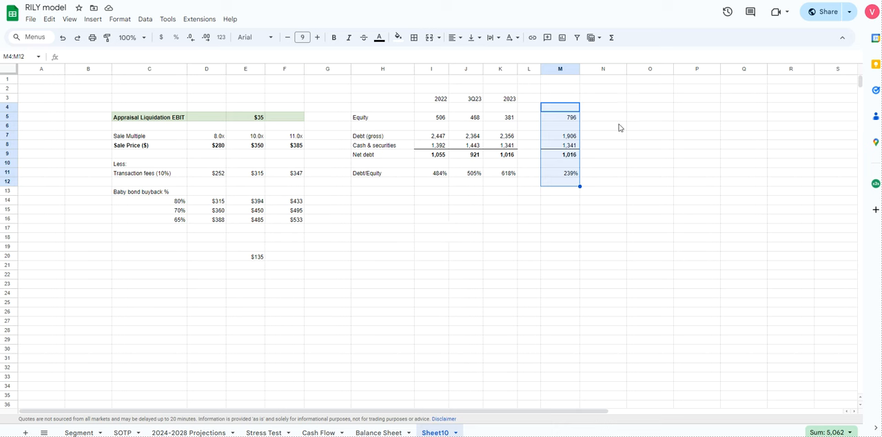
mouse_move(553, 148)
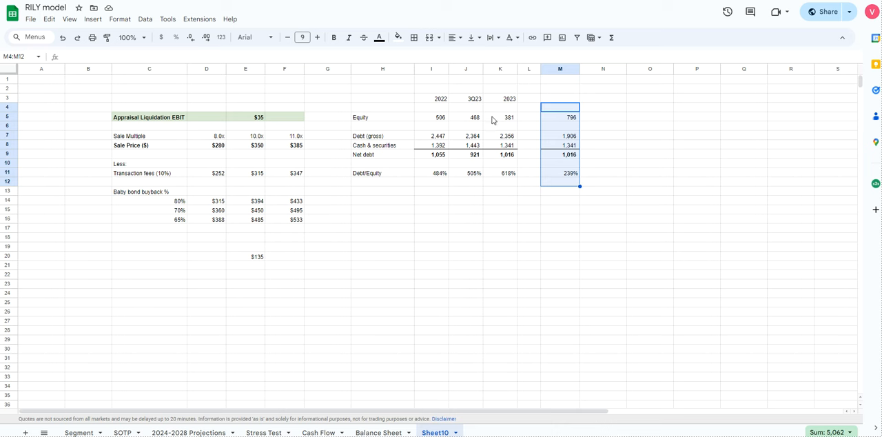
mouse_move(491, 122)
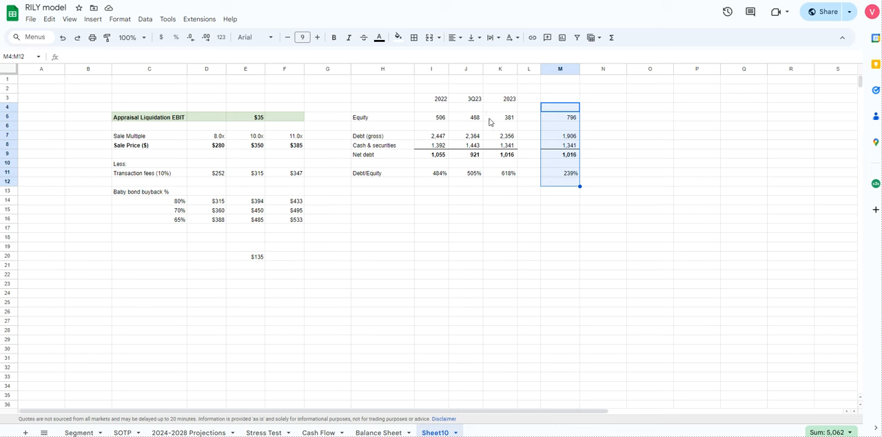
mouse_move(416, 183)
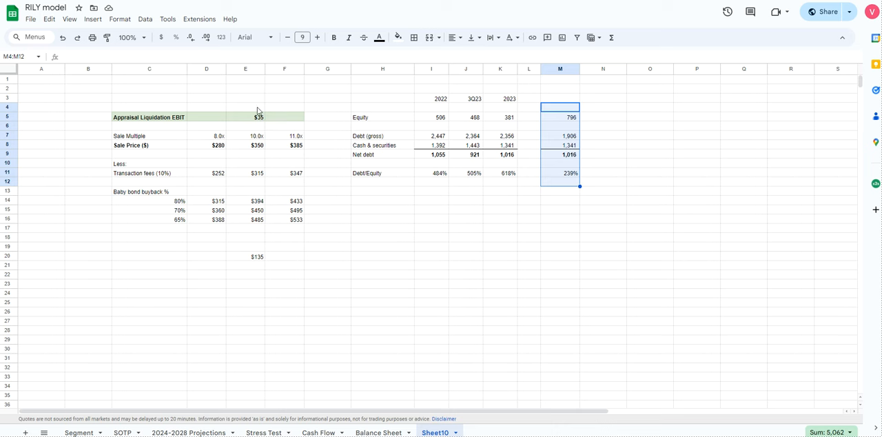
left_click(245, 106)
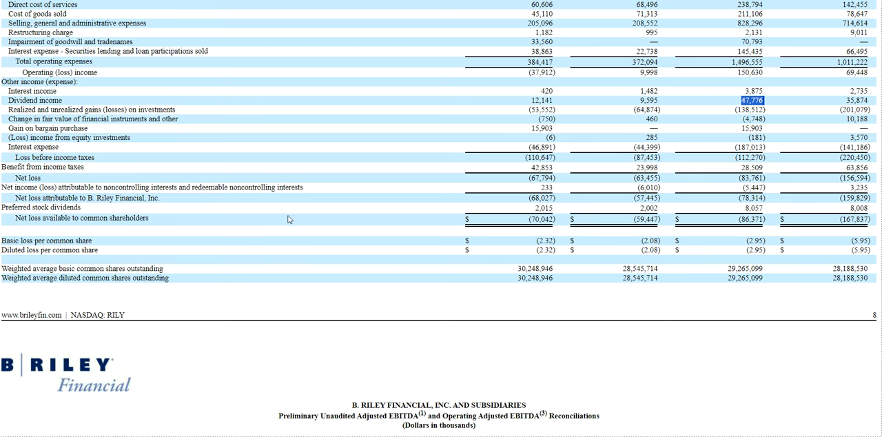
mouse_move(447, 135)
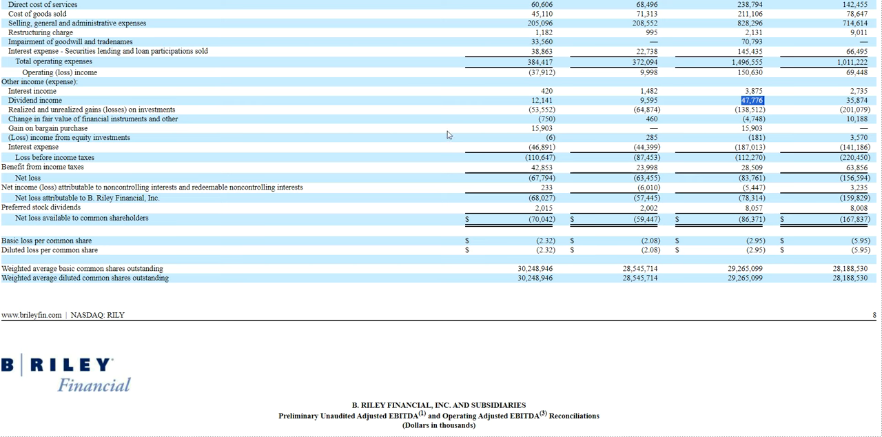
mouse_move(732, 104)
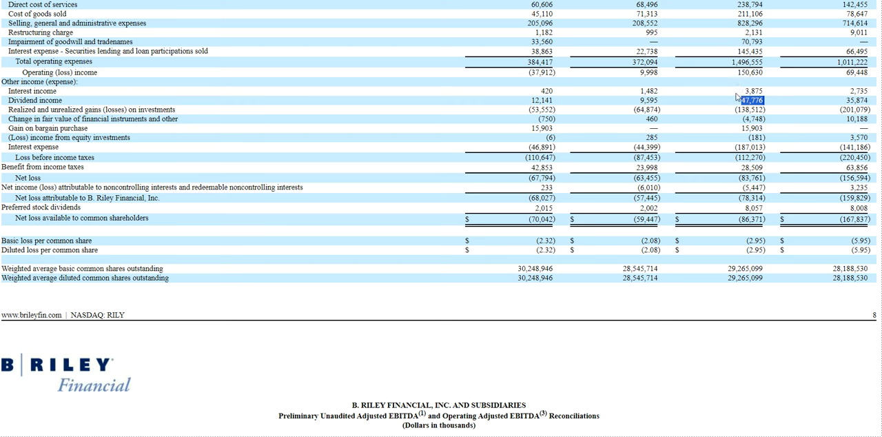
mouse_move(727, 164)
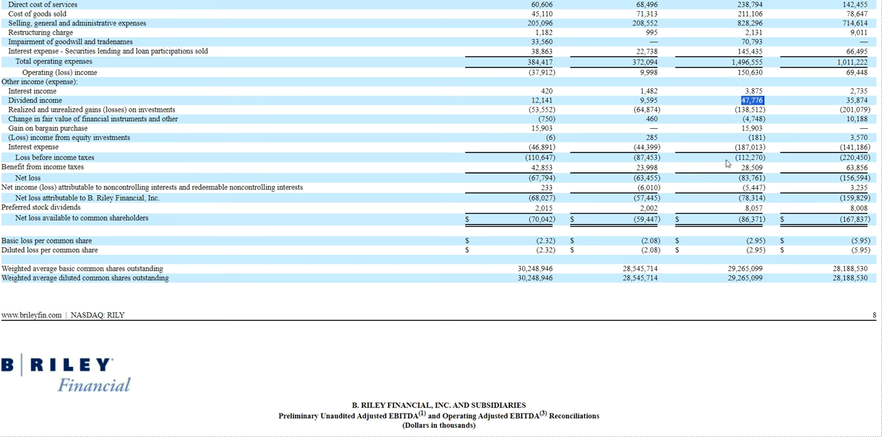
mouse_move(826, 123)
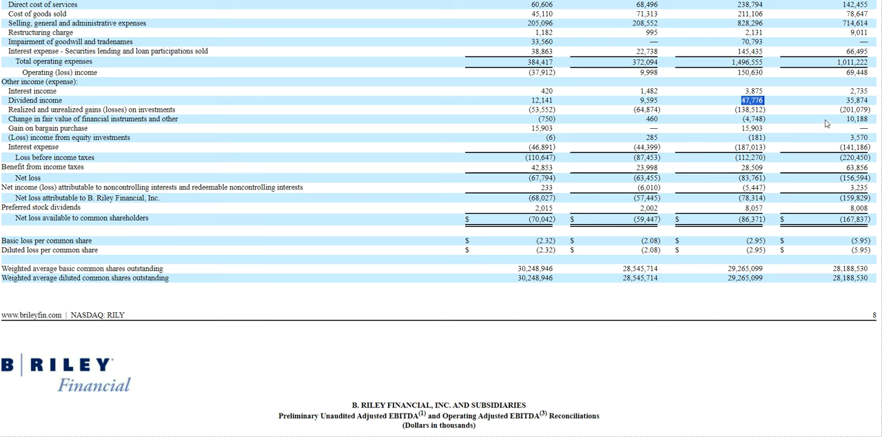
- Scroll past the income statement to the Adjusted EBITDA reconciliation page
scroll("down", 3)
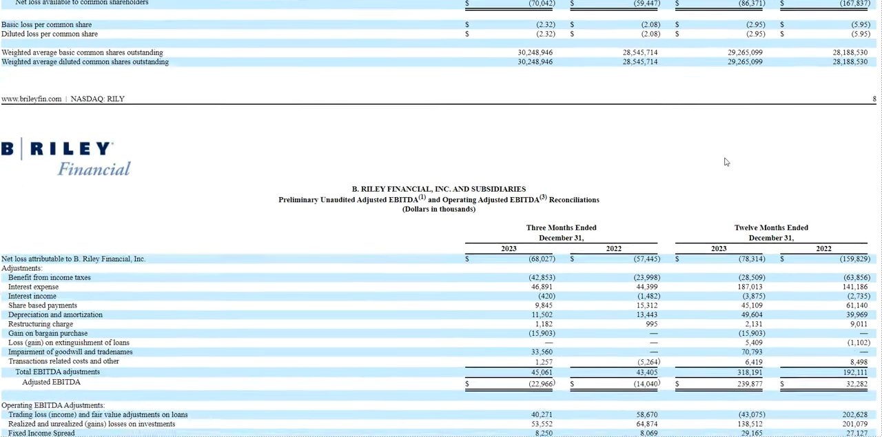
scroll("down", 3)
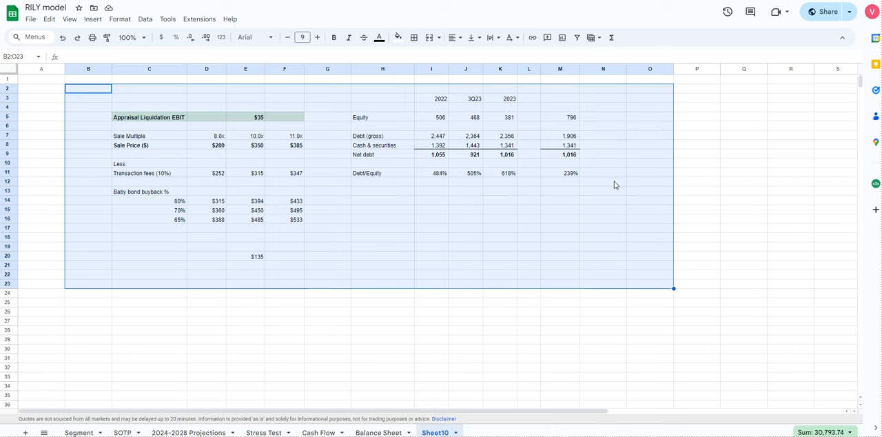
mouse_move(579, 165)
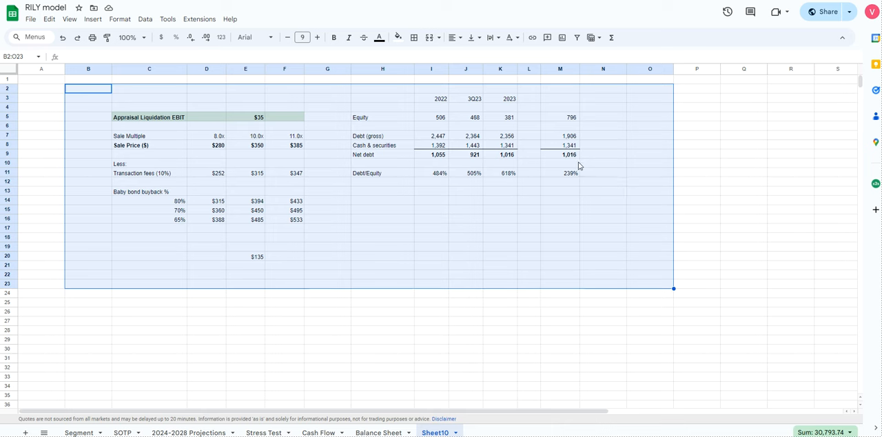
mouse_move(265, 202)
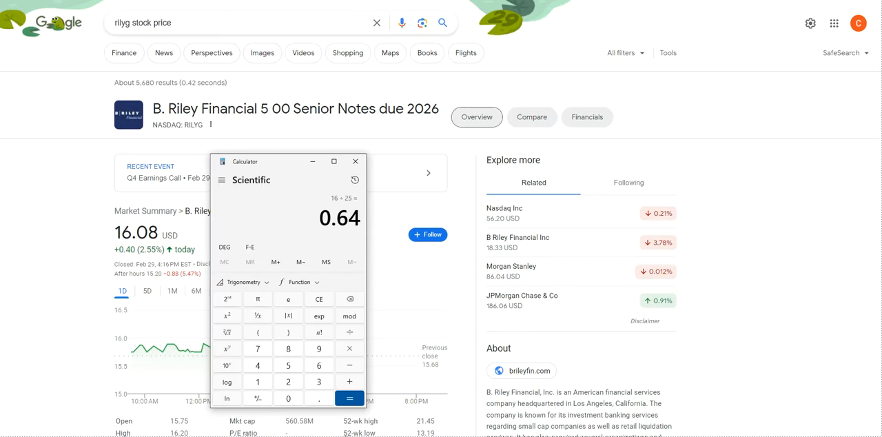
- Close the calculator after computing 16 ÷ 25 and return to the spreadsheet
left_click(356, 161)
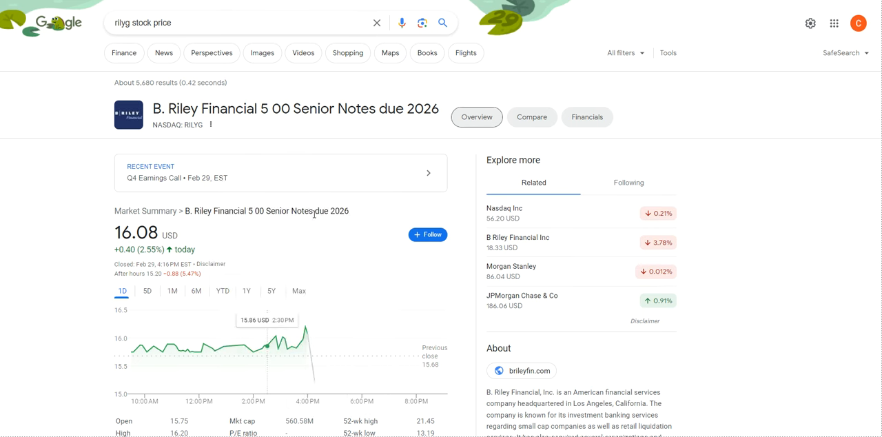
double_click(330, 211)
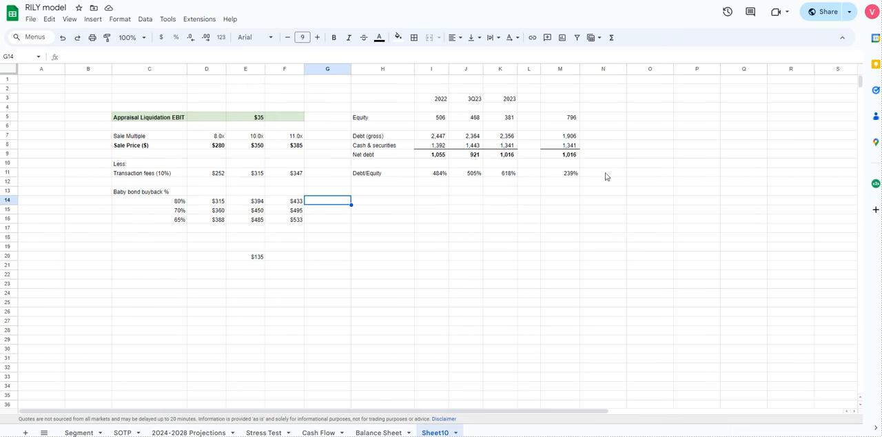
mouse_move(630, 176)
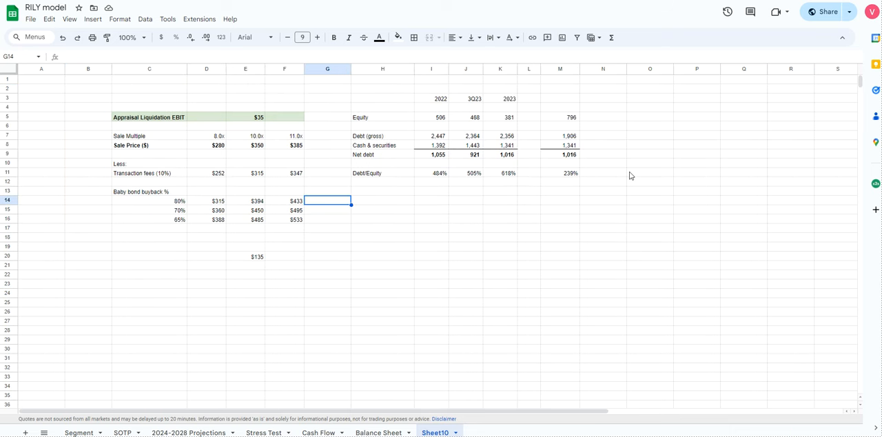